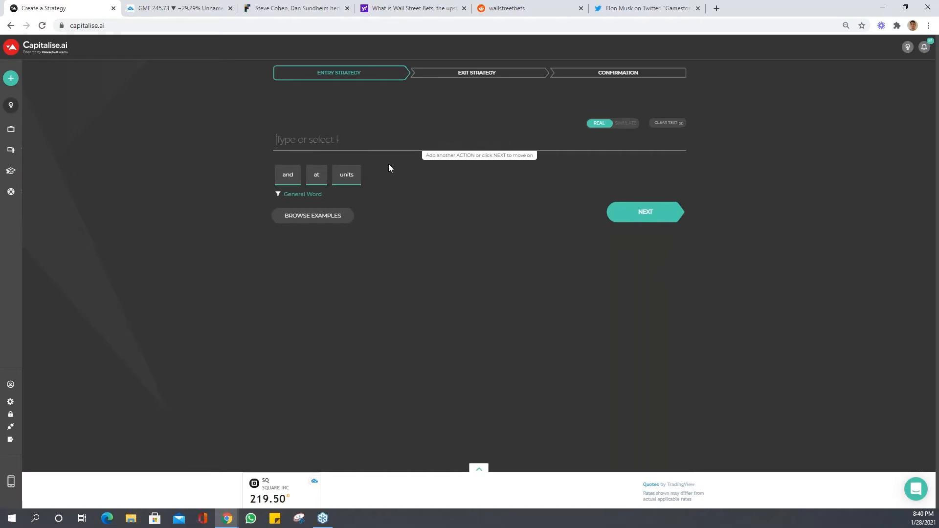
# - Begin the entry condition: SPY 2-5 minute bar change is negative
pyautogui.click(667, 123)
pyautogui.write('if')
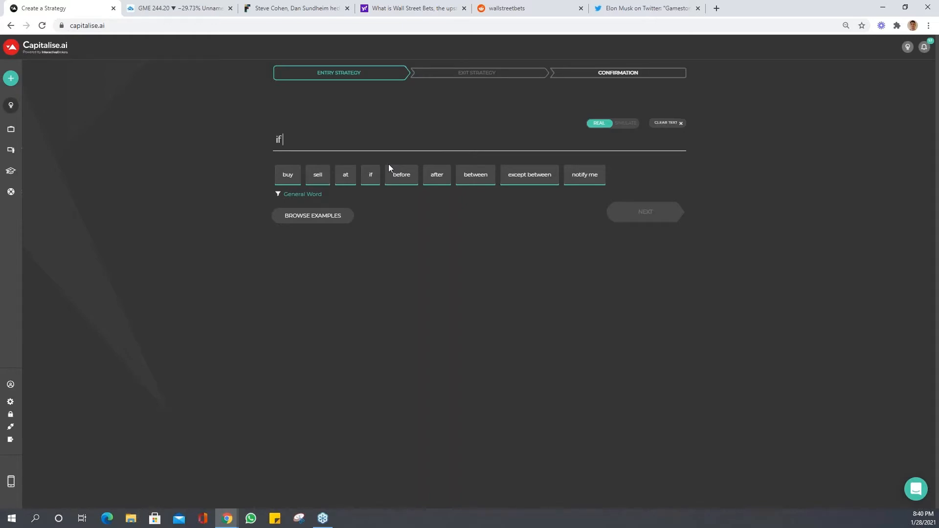
pyautogui.write('spy')
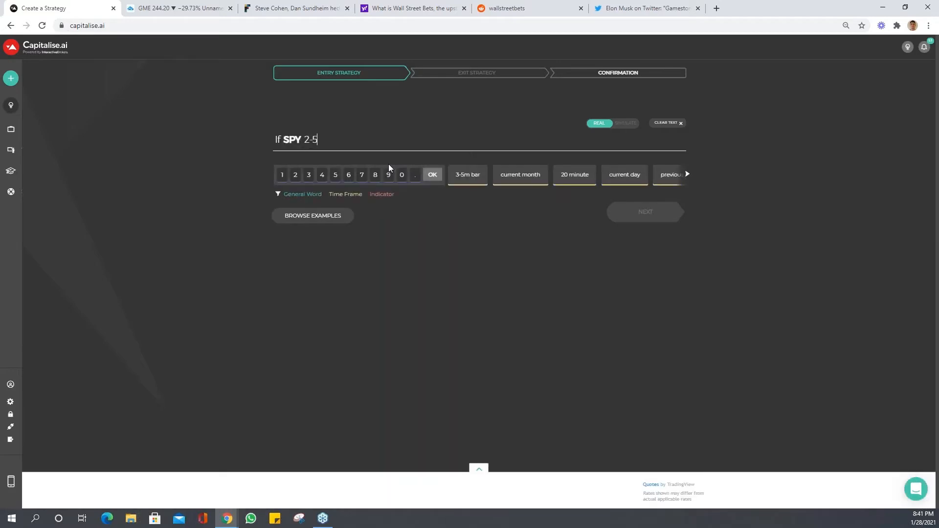
pyautogui.click(467, 174)
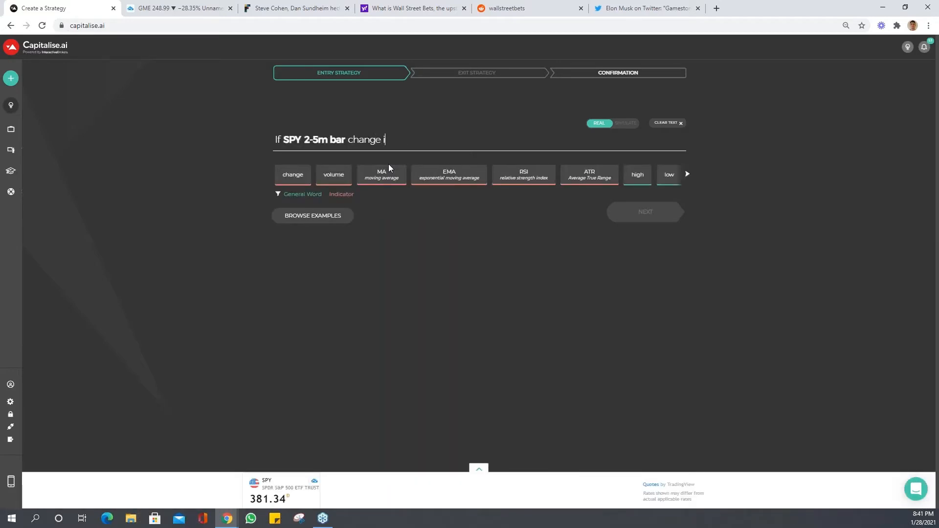
pyautogui.write('is negative and')
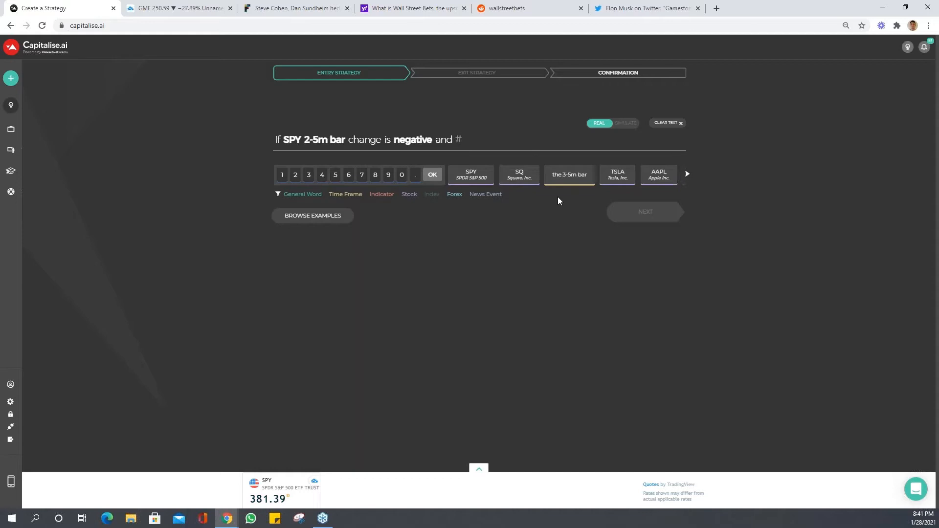
# - Add SPY 1-minute volume above its 20-minute average volume, then buy 1 SPY
pyautogui.write('if spy')
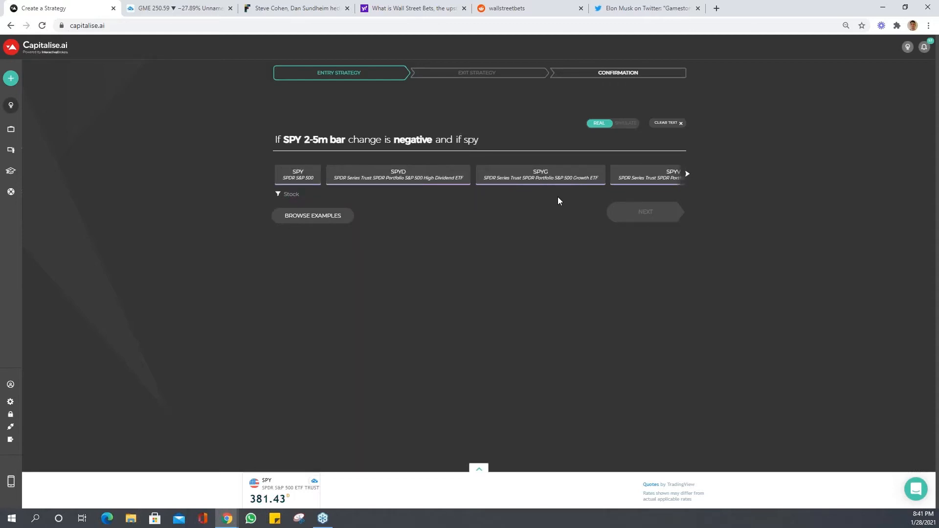
pyautogui.write('1minu')
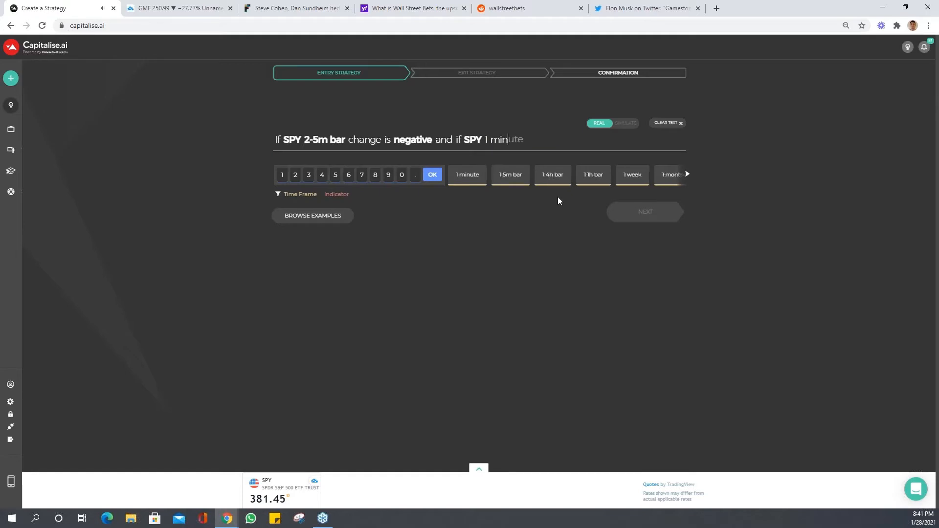
pyautogui.write('vo')
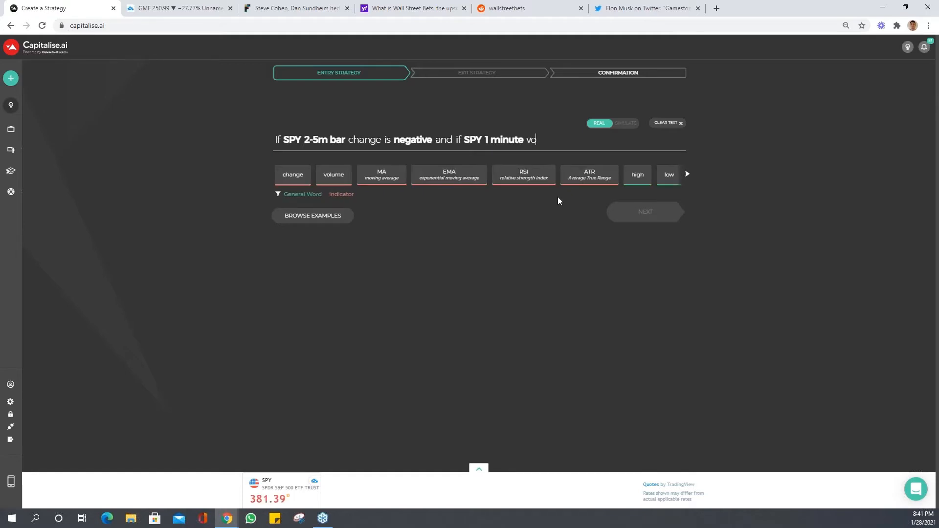
pyautogui.click(333, 174)
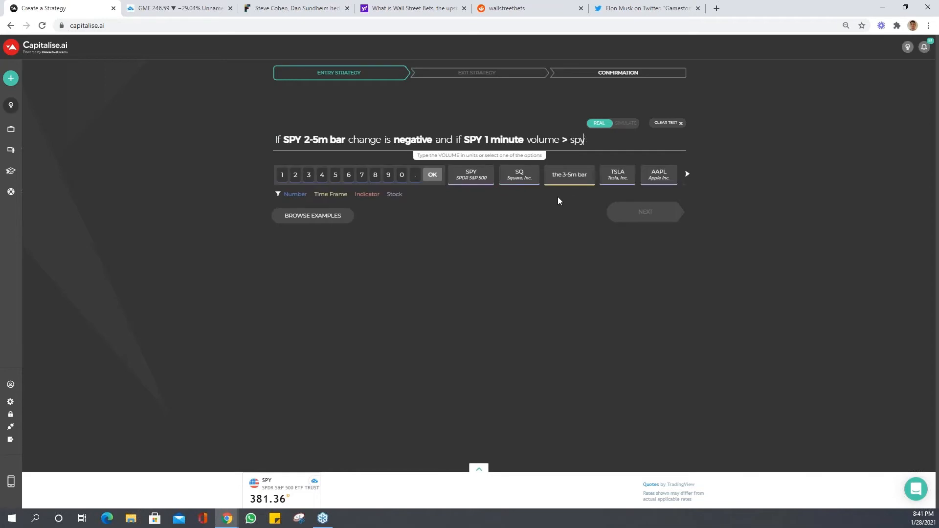
pyautogui.write('20 minut')
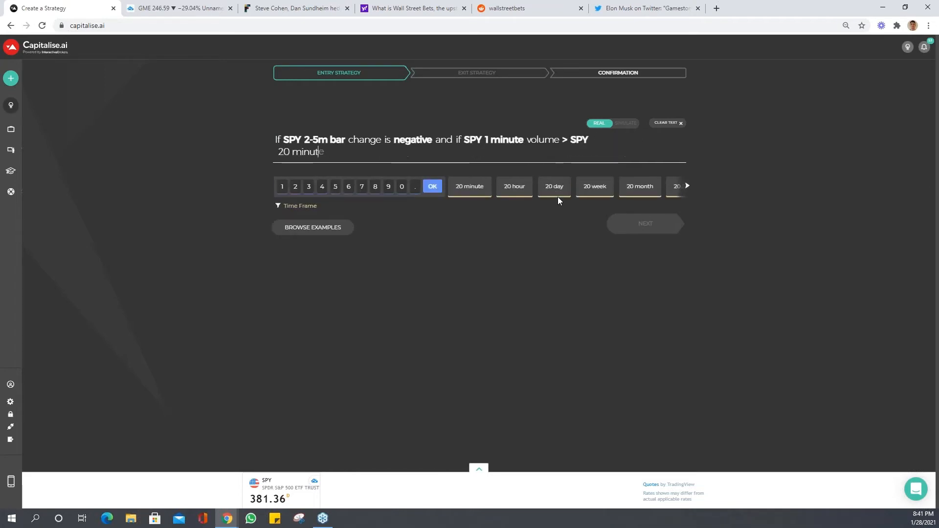
pyautogui.click(469, 186)
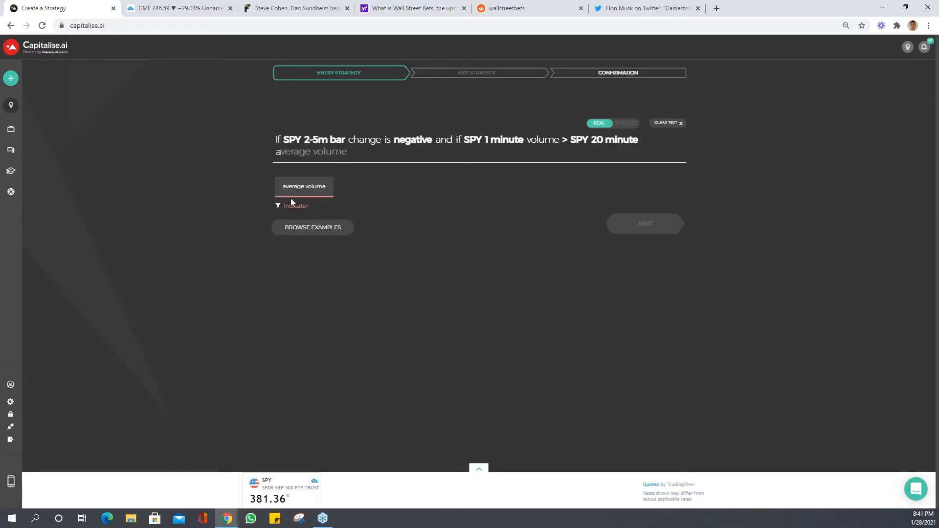
pyautogui.click(303, 185)
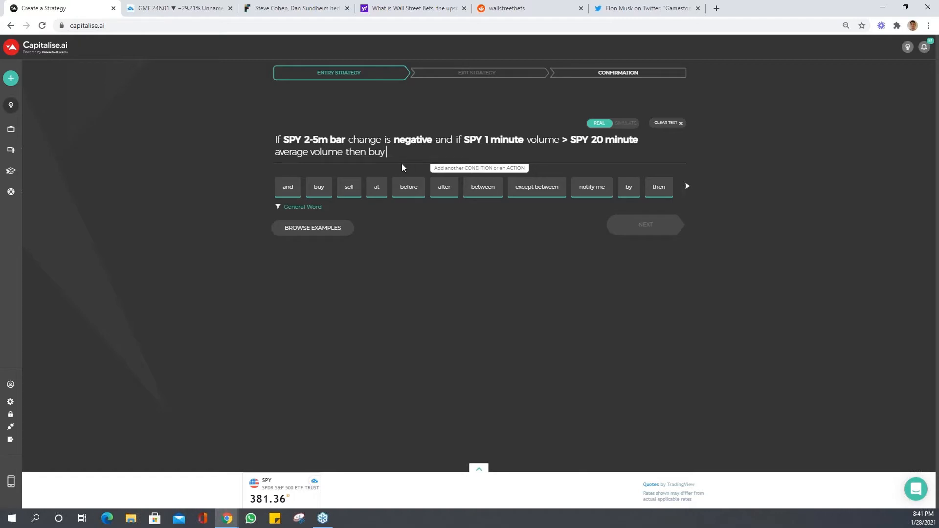
pyautogui.write('1 sp')
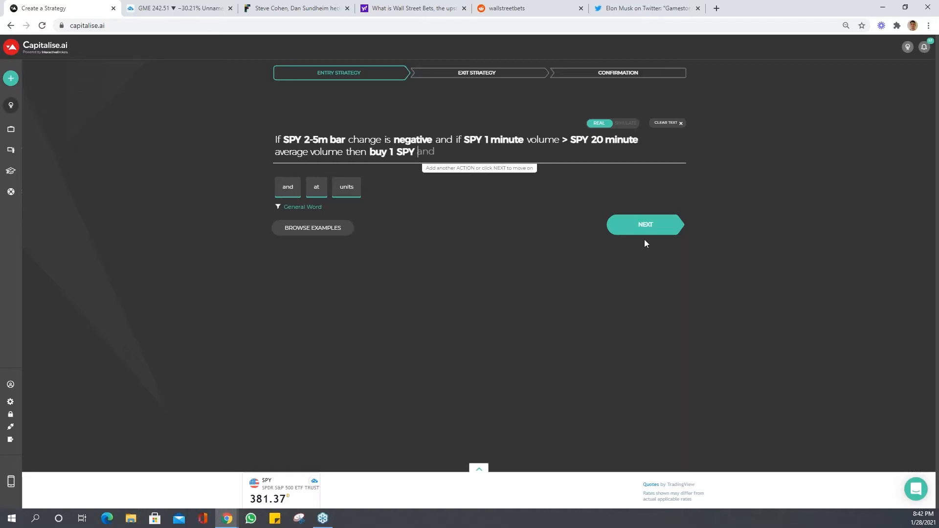
pyautogui.click(645, 224)
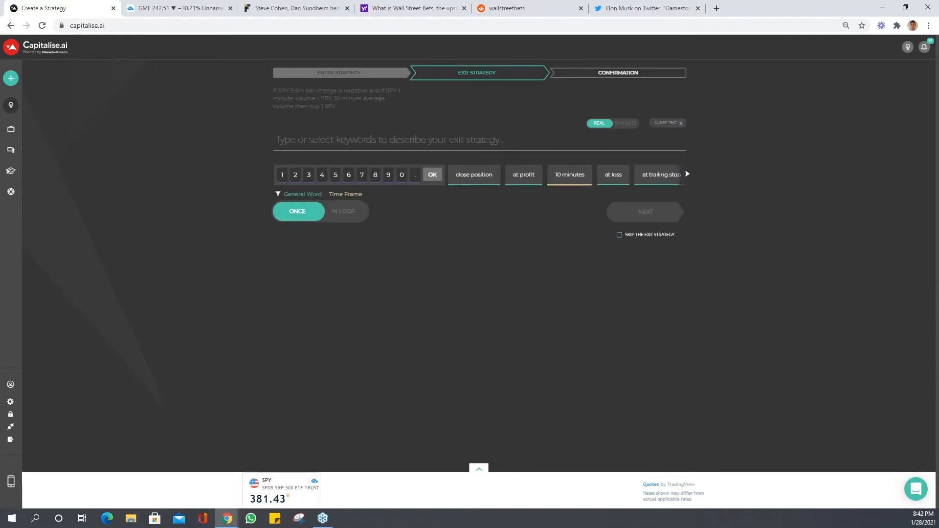
# - Set the exit to close the position at 2% profit or 2% loss
pyautogui.click(473, 175)
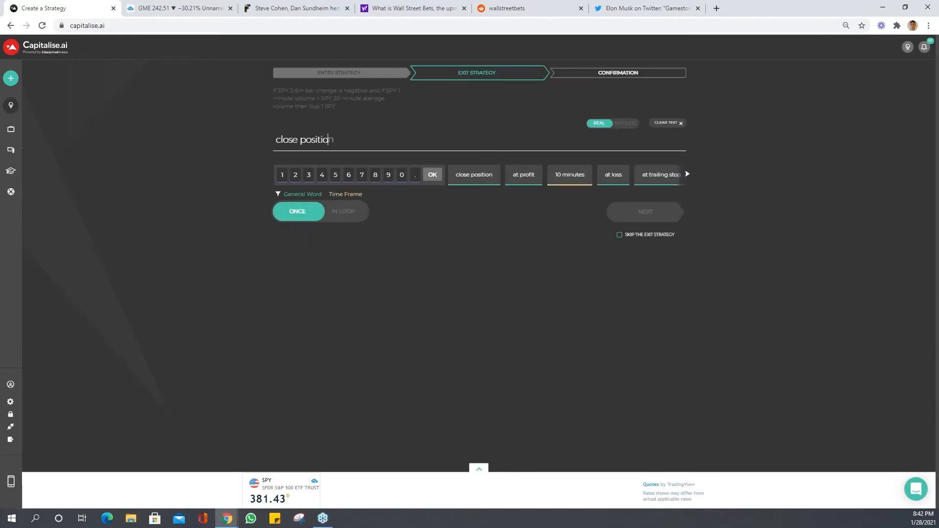
pyautogui.write('a')
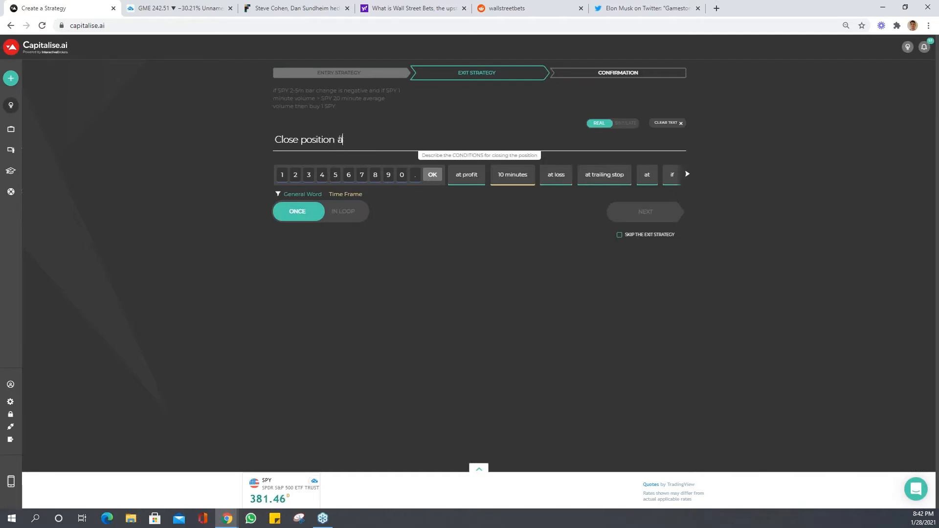
pyautogui.click(466, 174)
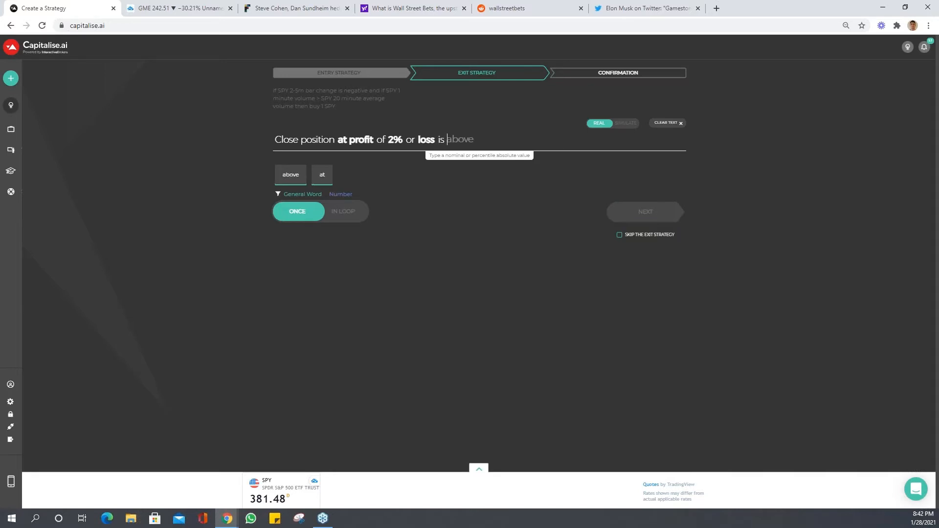
pyautogui.write('2')
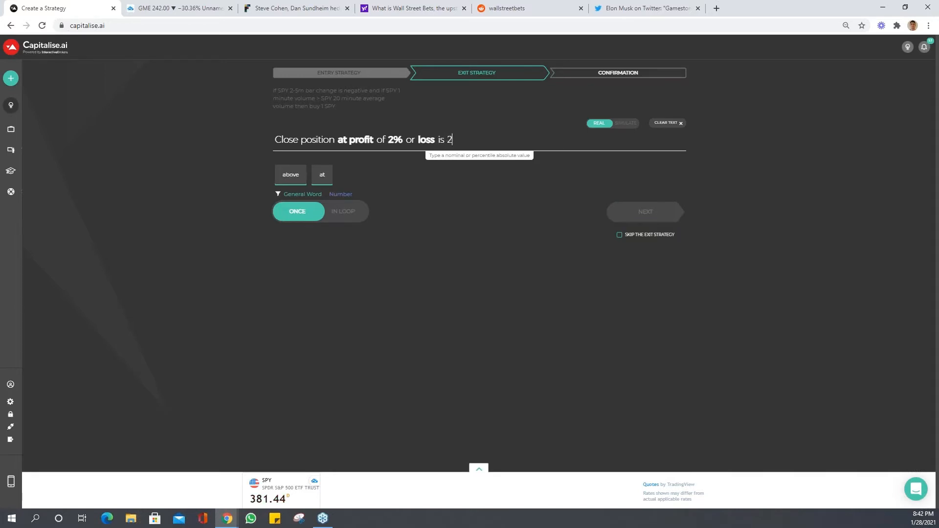
pyautogui.click(458, 174)
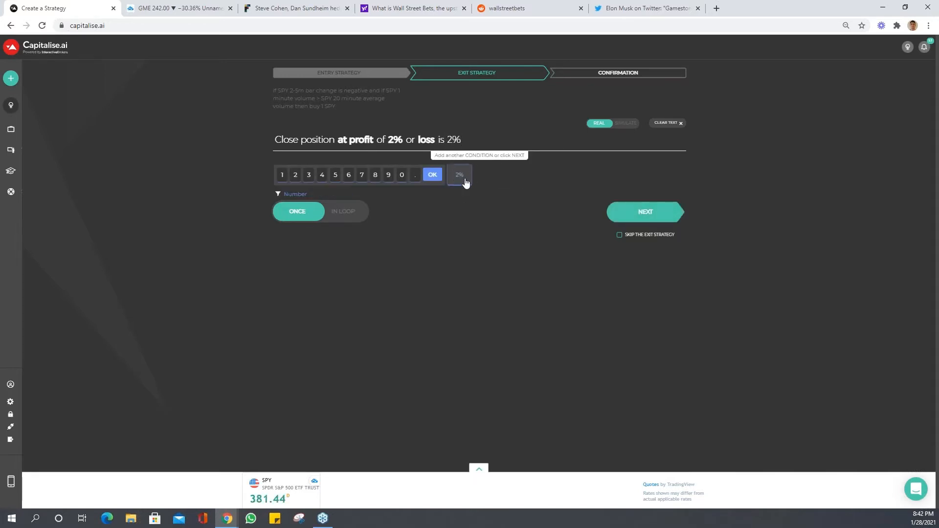
pyautogui.click(459, 174)
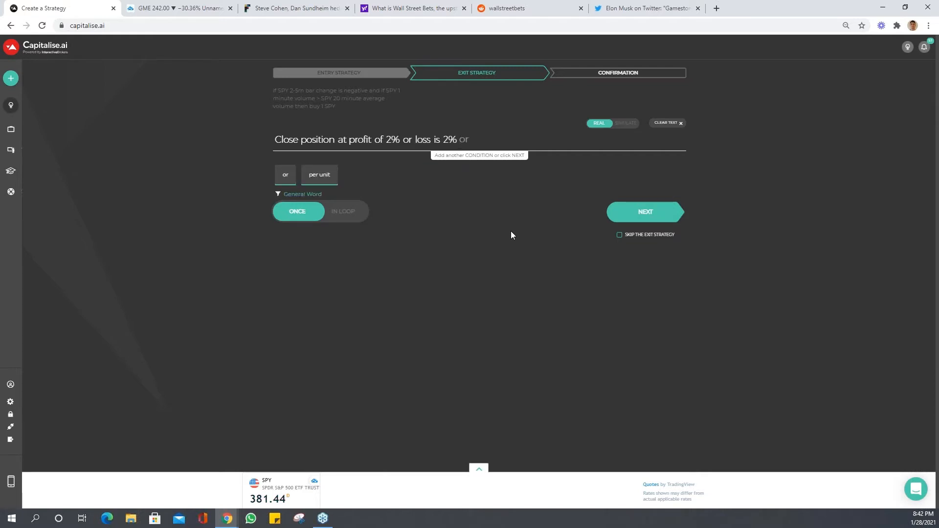
pyautogui.moveTo(645, 213)
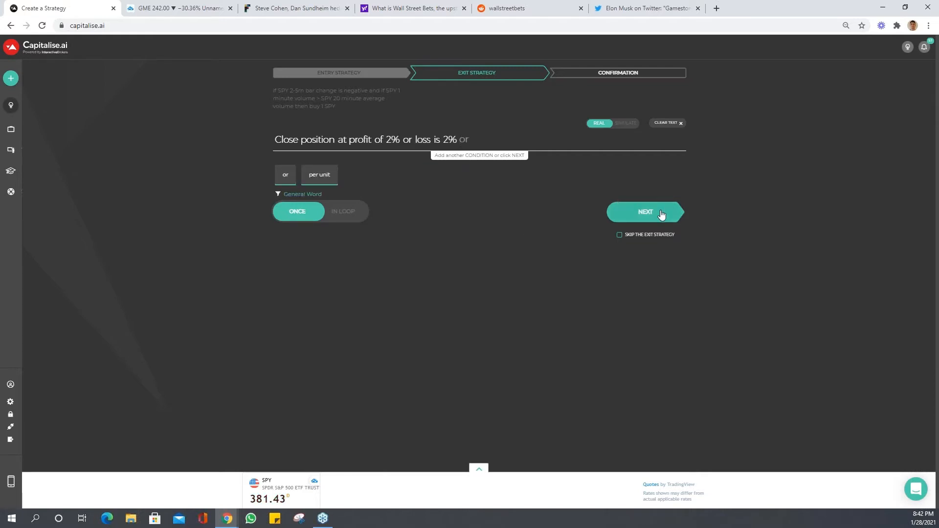
# - Advance to the strategy summary and start the BUY SPY backtest
pyautogui.click(644, 211)
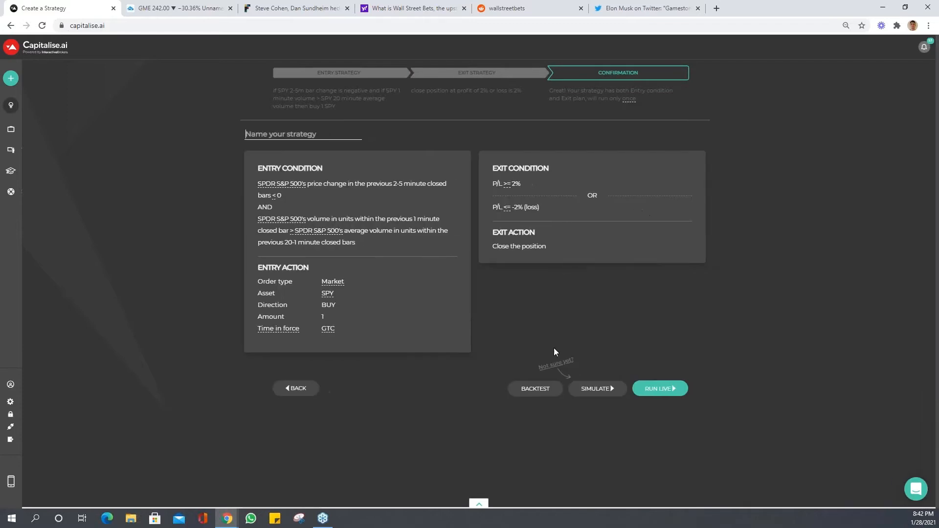
pyautogui.click(534, 389)
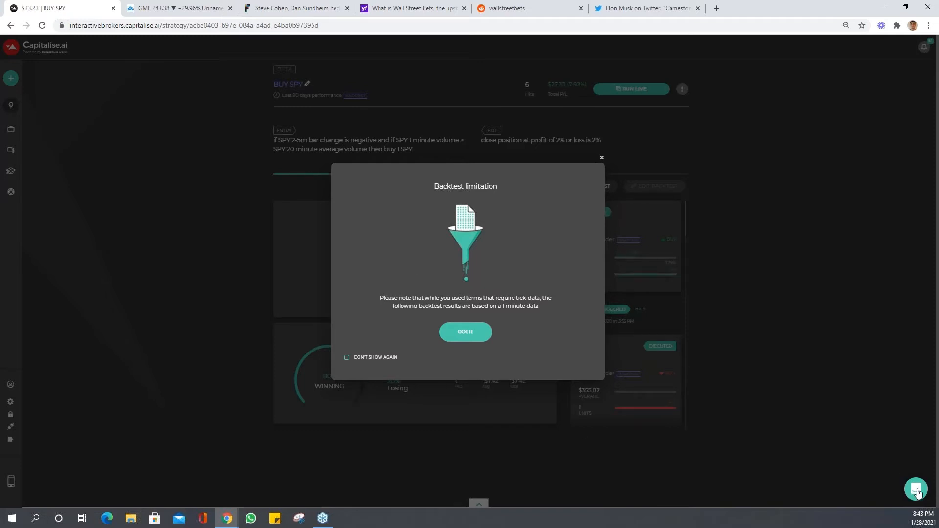
# - Dismiss the support chat and acknowledge the 1-minute data backtest notice to see the results
pyautogui.click(916, 489)
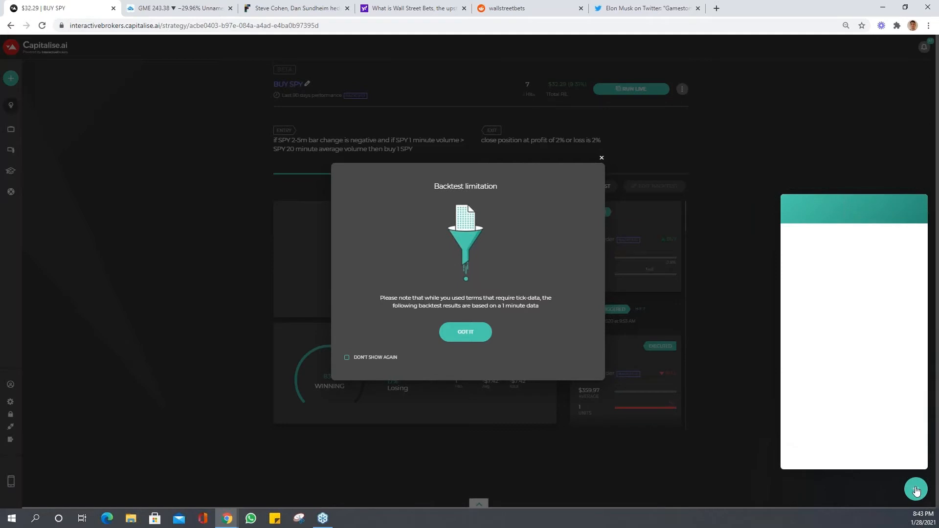
pyautogui.click(916, 490)
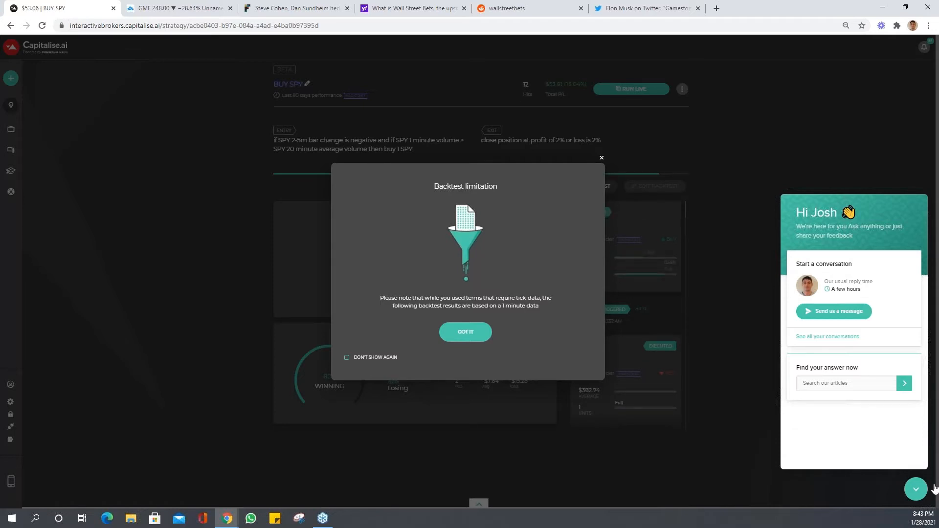
pyautogui.click(916, 488)
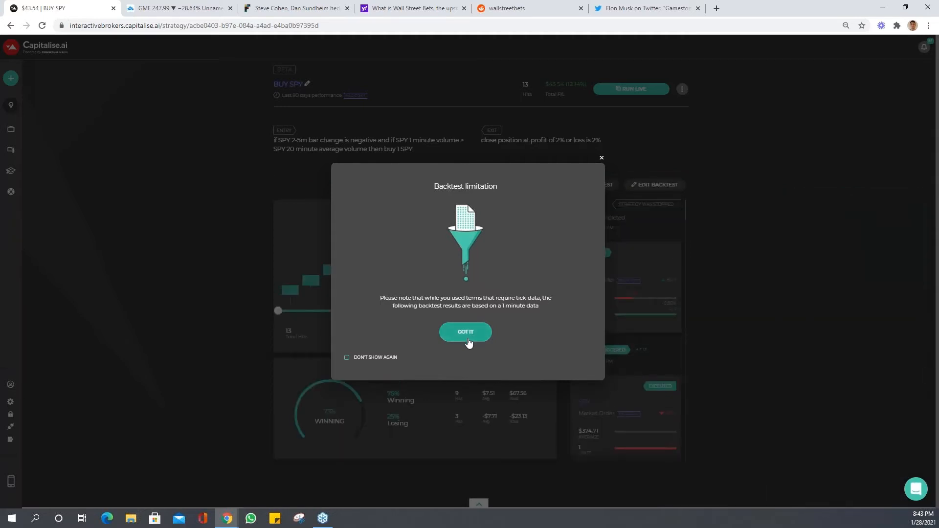
pyautogui.click(466, 332)
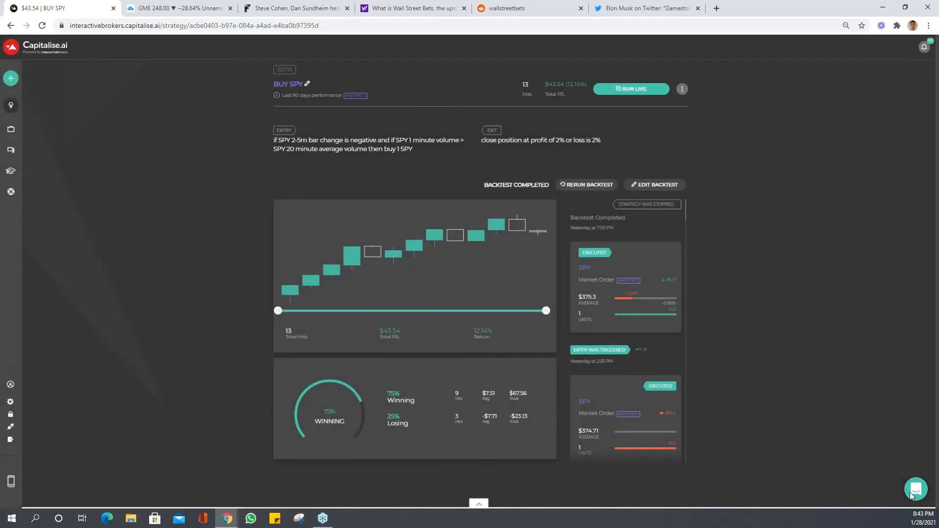
pyautogui.moveTo(605, 397)
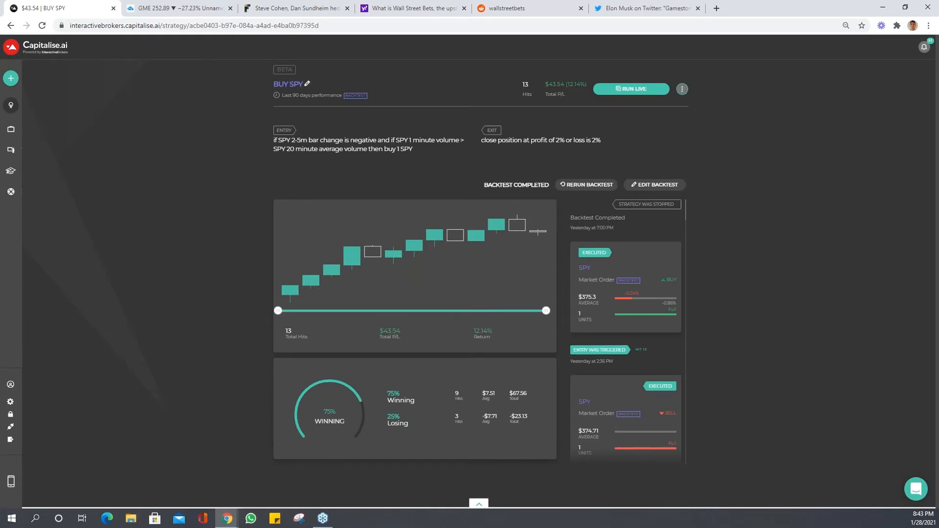
# - Clone the BUY SPY strategy from the three-dot menu beside RUN LIVE
pyautogui.click(681, 89)
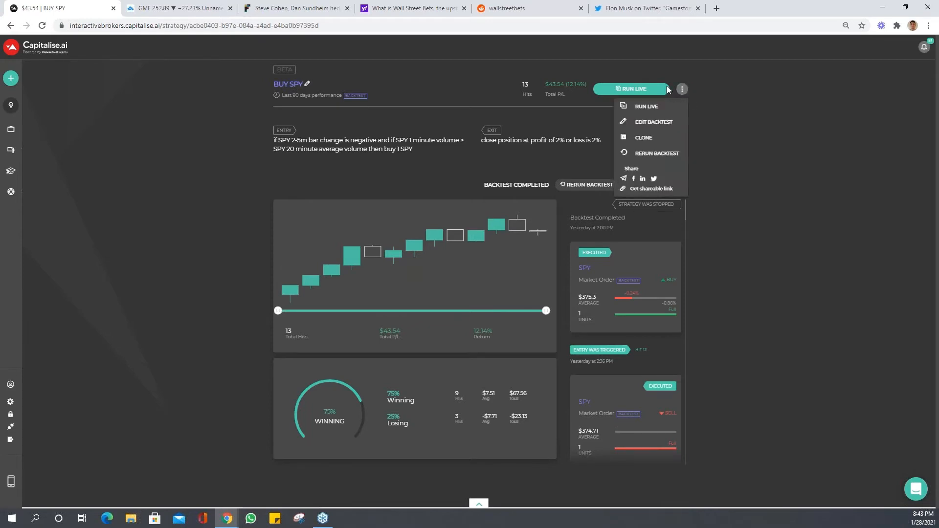
pyautogui.moveTo(643, 137)
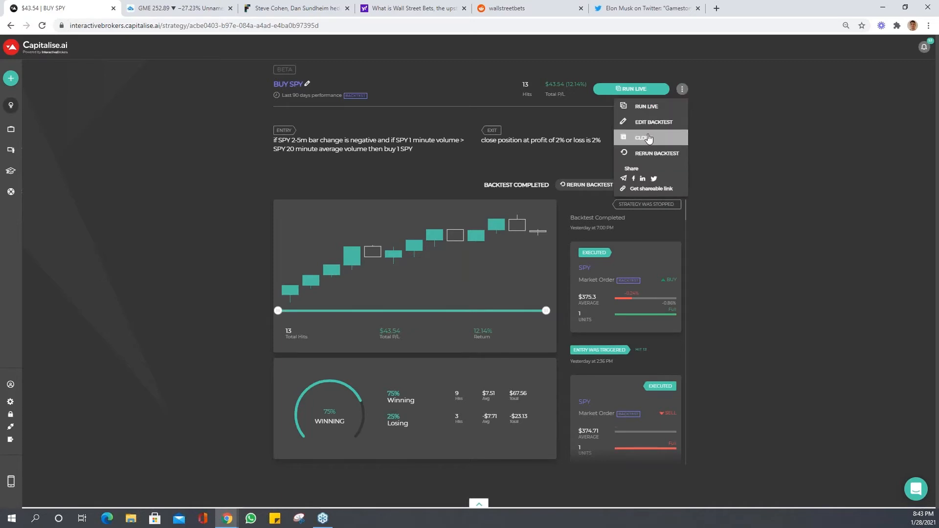
pyautogui.click(642, 137)
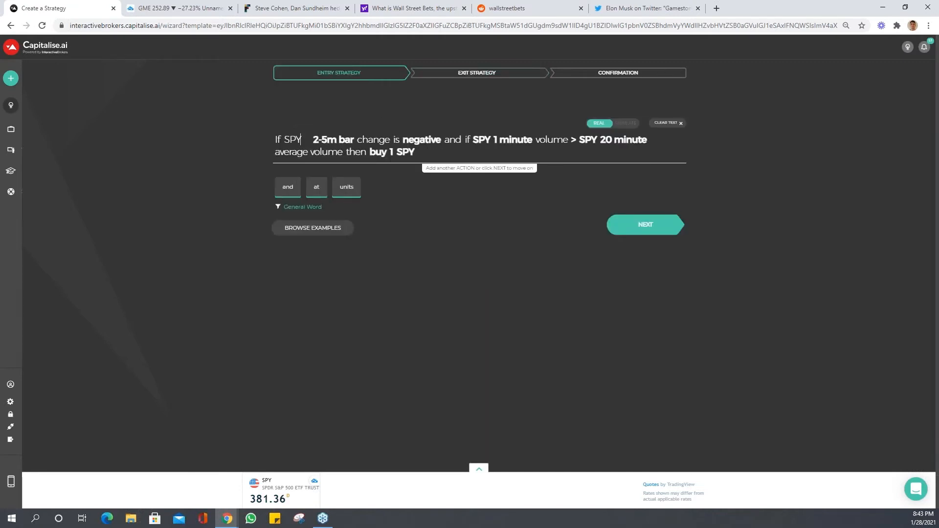
# - Replace SPY with QQQ as the stock to buy in the cloned entry rule
pyautogui.write('qqq')
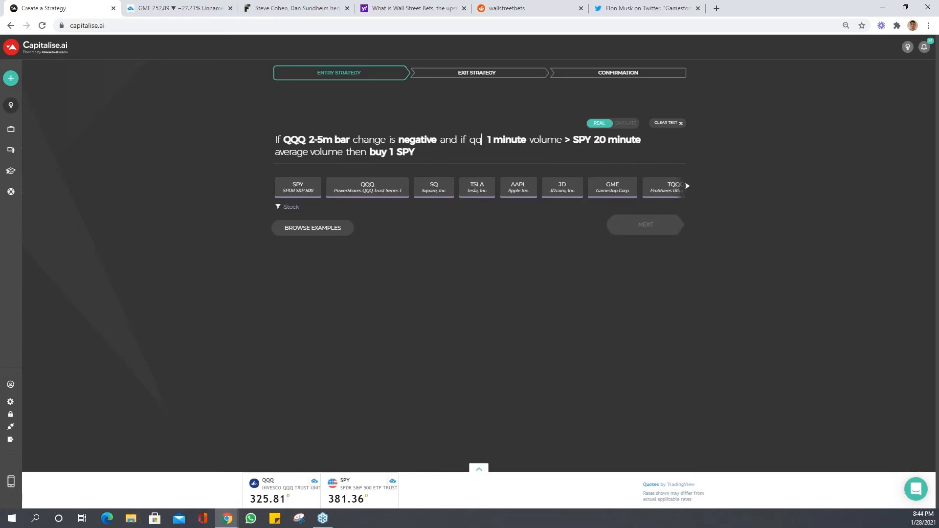
pyautogui.write('QQQ')
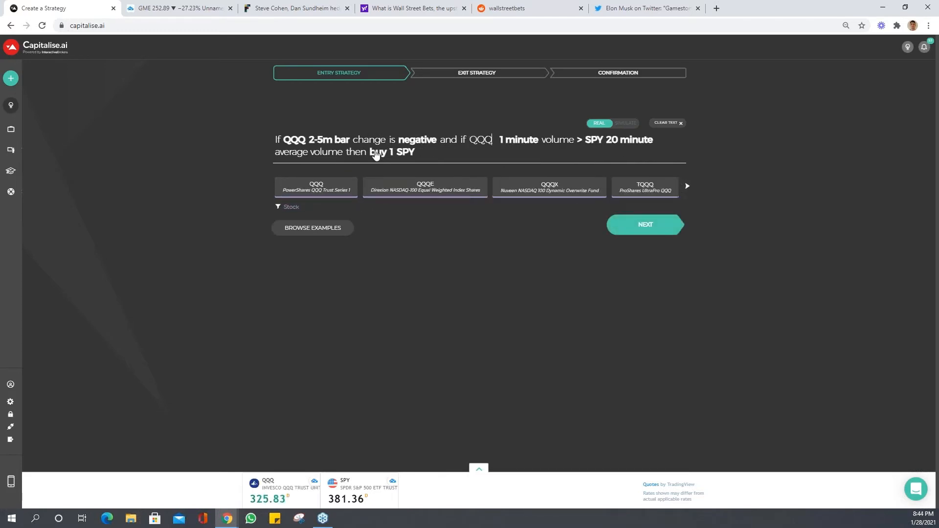
pyautogui.write('qq')
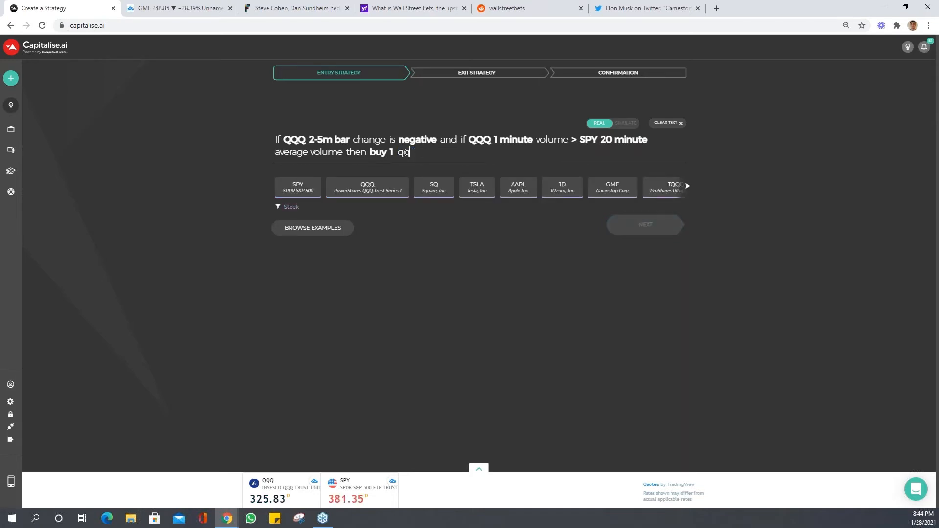
pyautogui.click(367, 187)
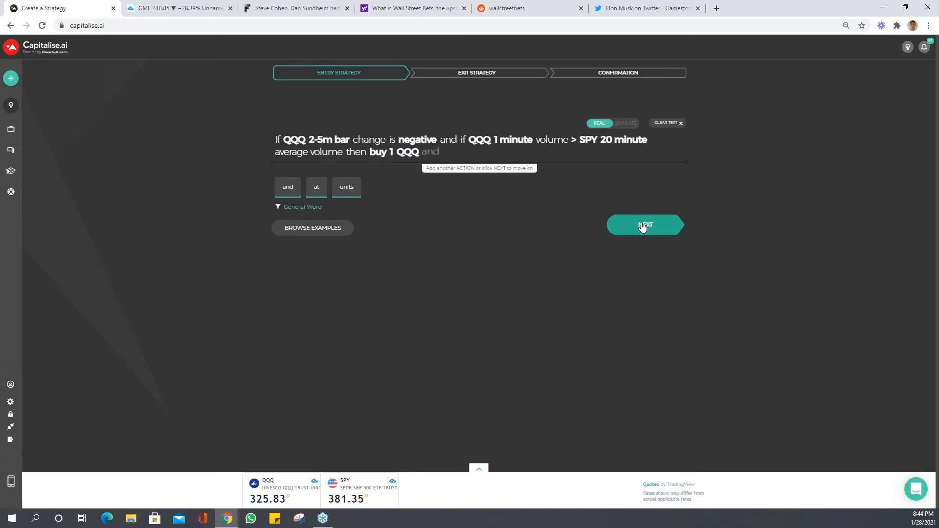
# - Keep the 2% profit/loss exit, backtest the BUY QQQ strategy and reach its more-options menu
pyautogui.click(645, 225)
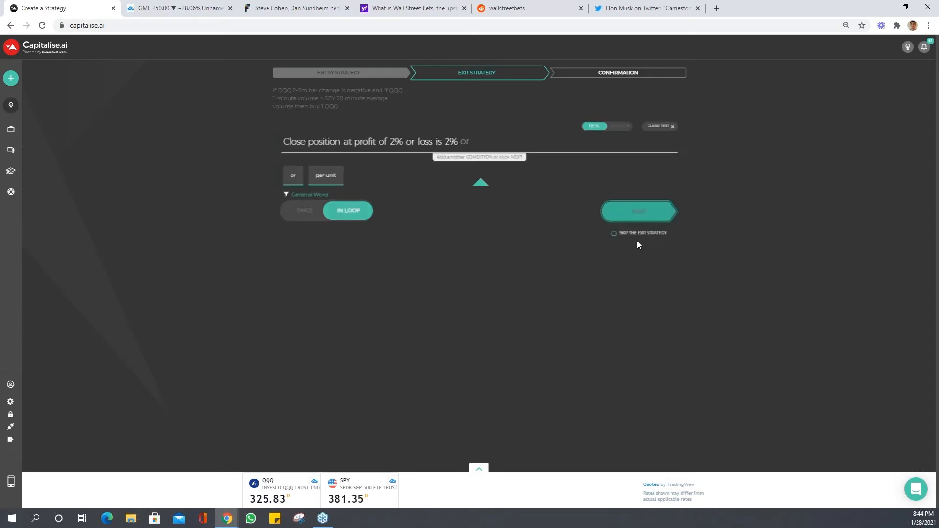
pyautogui.click(637, 211)
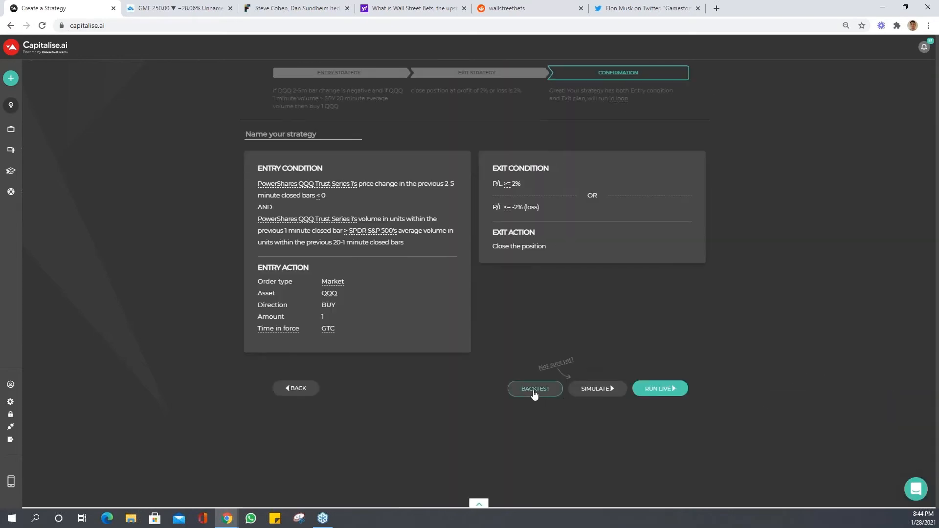
pyautogui.click(534, 389)
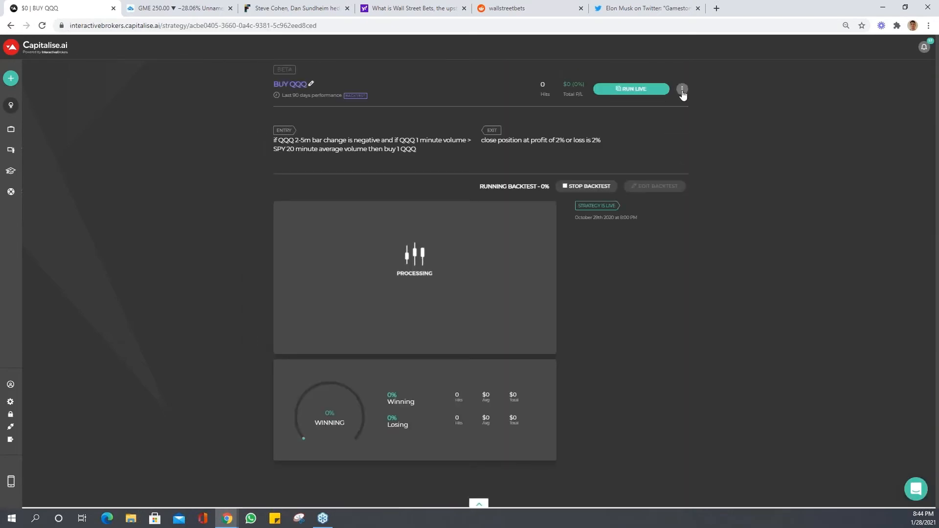
pyautogui.click(682, 89)
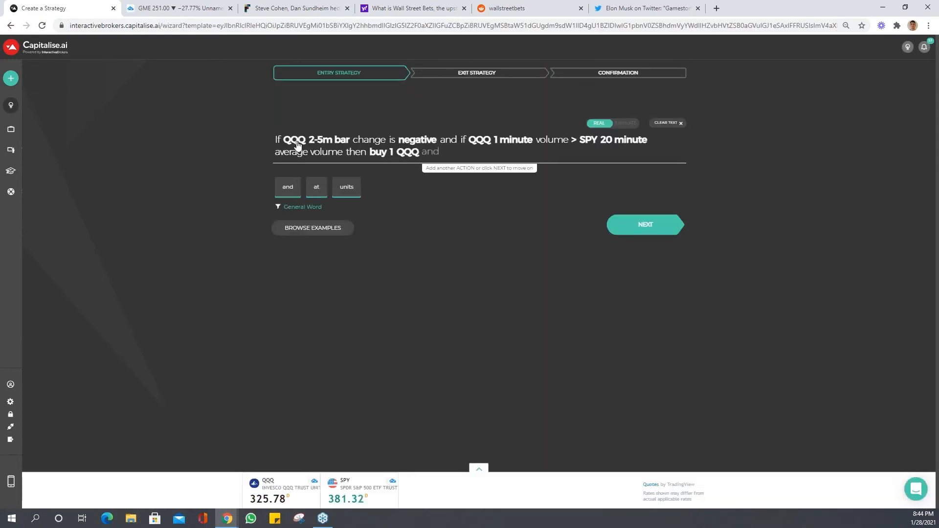
# - Compare against QQQ's own 20-minute average volume and advance through the exit step
pyautogui.click(294, 139)
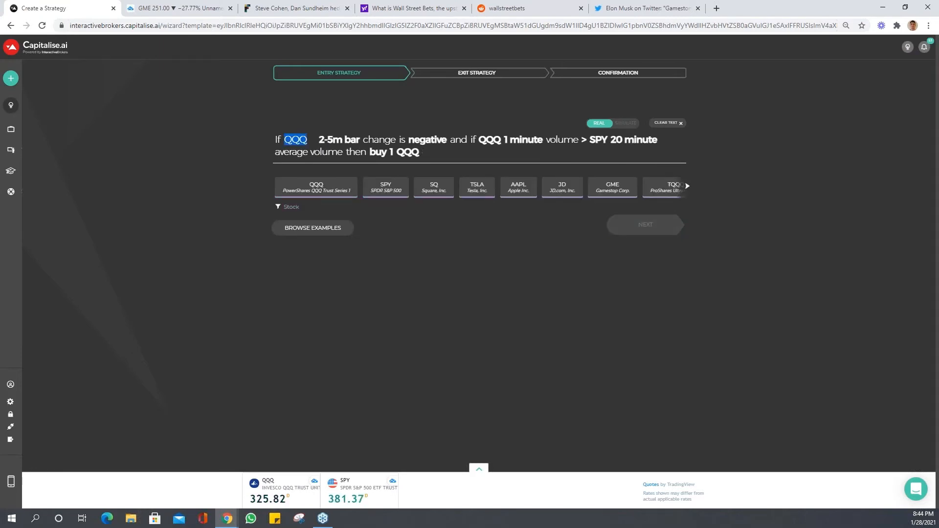
pyautogui.moveTo(599, 144)
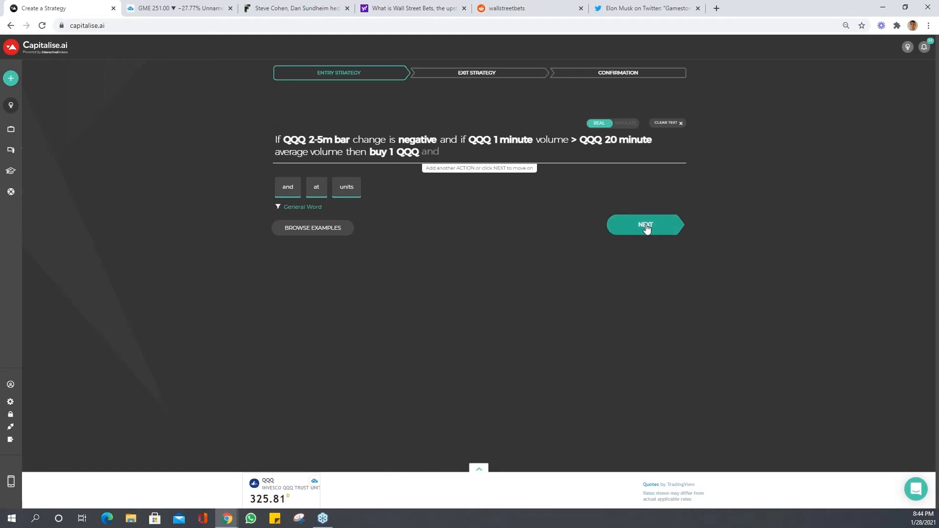
pyautogui.click(645, 225)
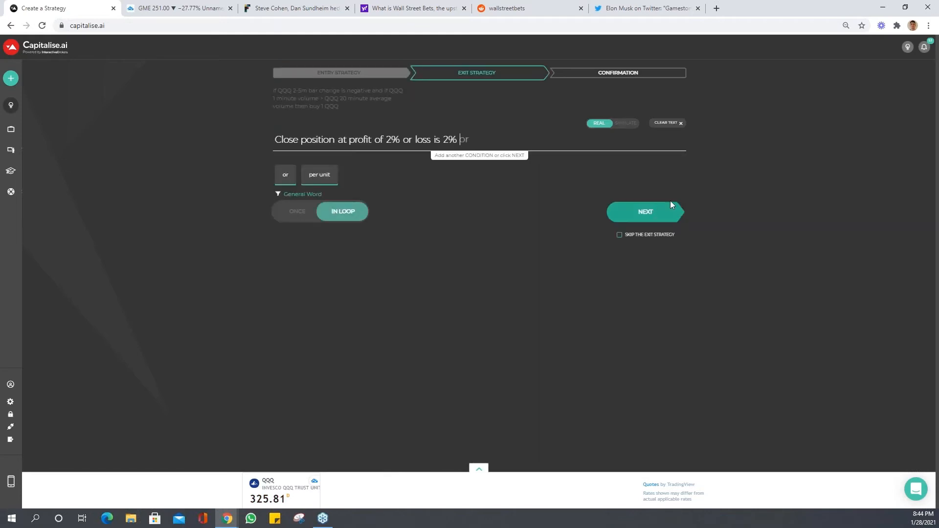
pyautogui.click(645, 211)
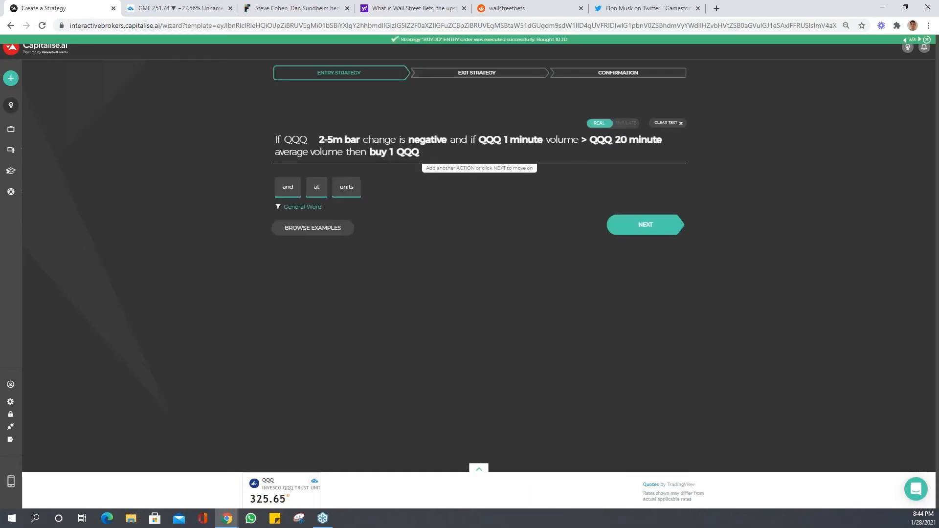
# - Set the bar-change, 1-minute volume and average-volume tickers to MSFT and advance past the 2% exit
pyautogui.write('ms')
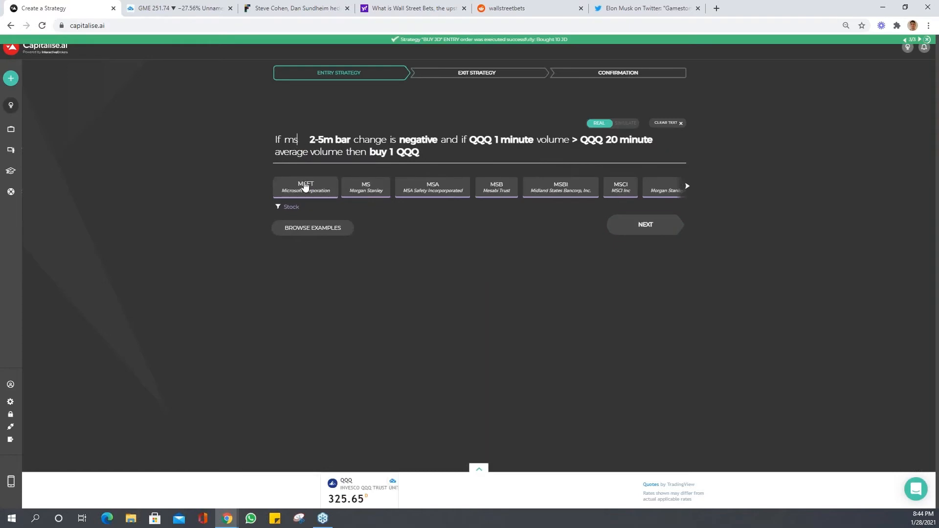
pyautogui.click(305, 187)
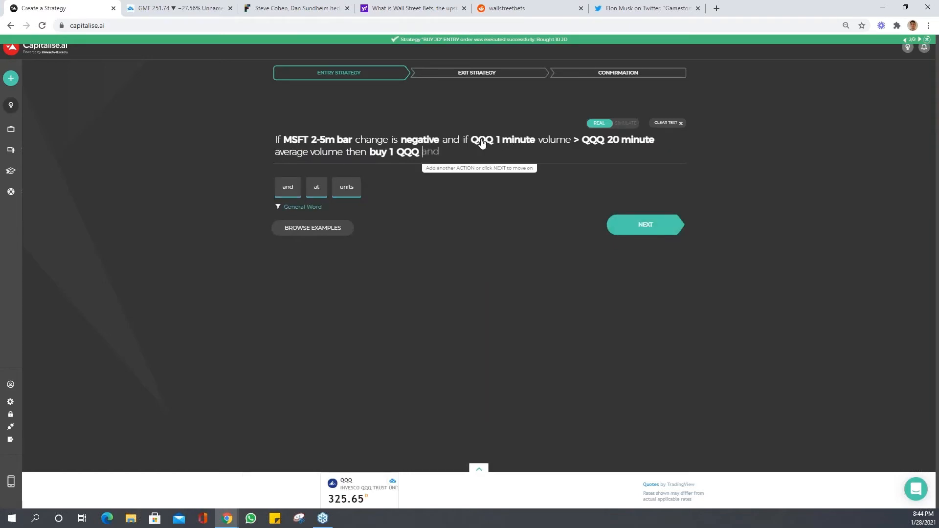
pyautogui.click(480, 140)
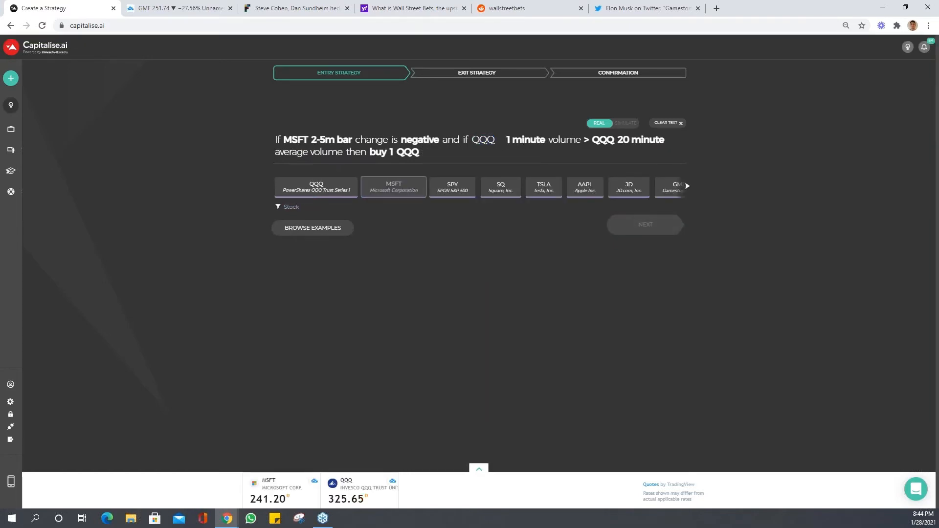
pyautogui.click(393, 185)
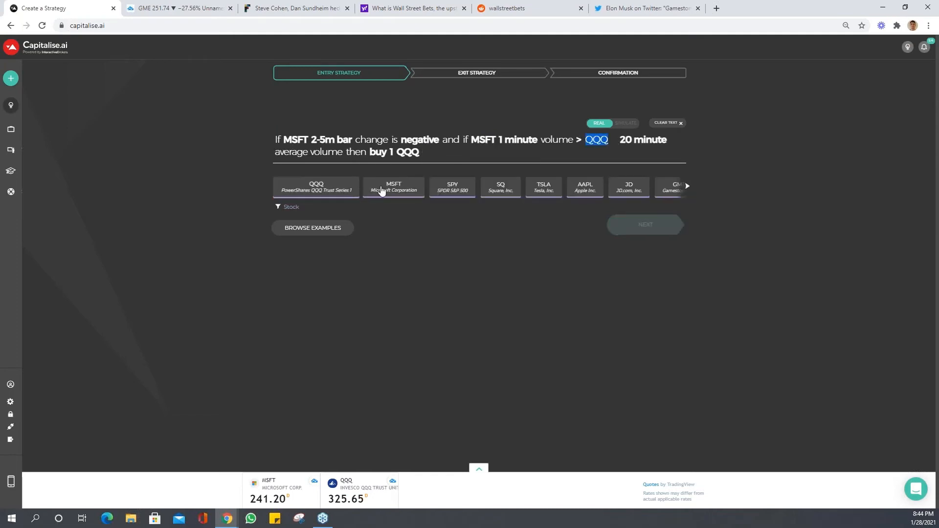
pyautogui.click(393, 186)
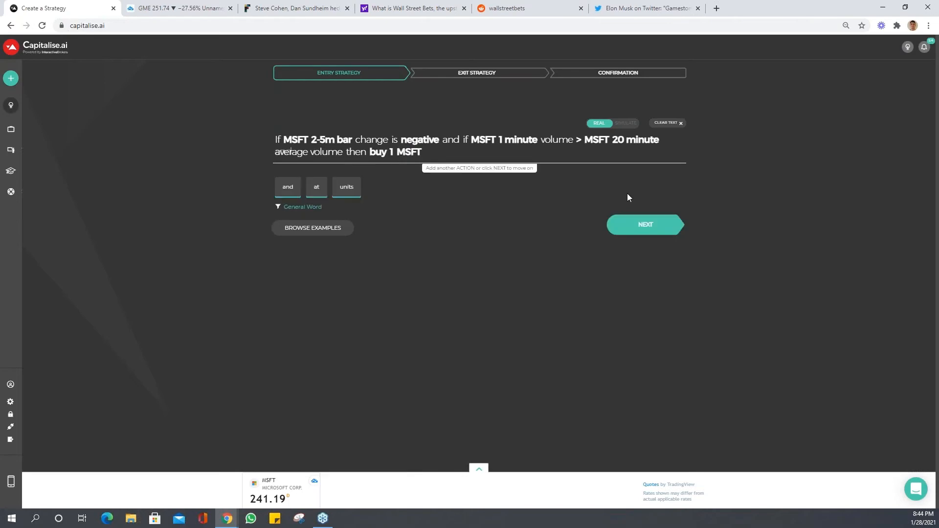
pyautogui.click(645, 224)
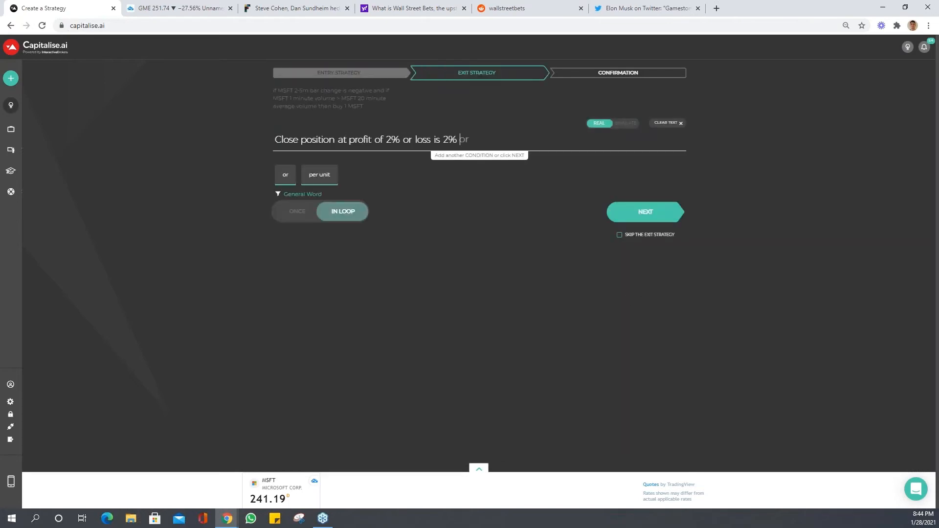
pyautogui.click(645, 211)
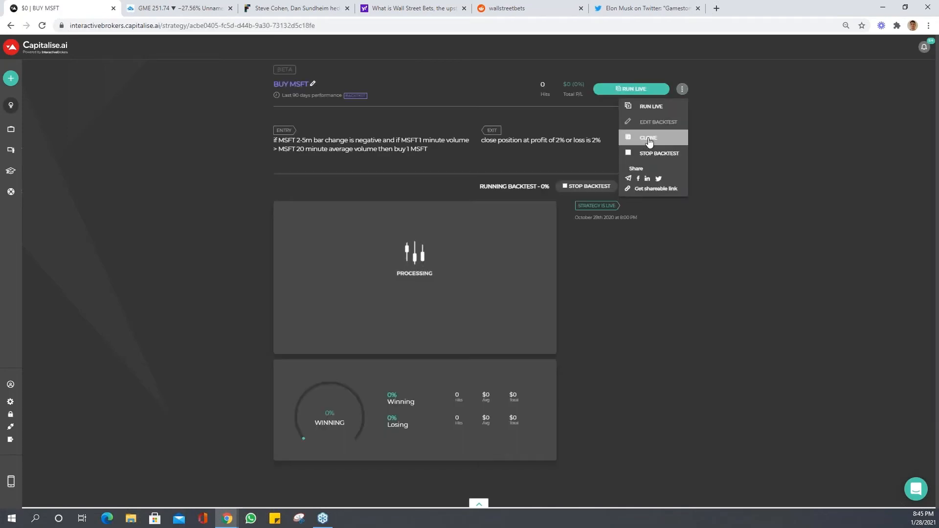
# - Clone the MSFT strategy and switch its tickers and purchase to GOOG
pyautogui.click(647, 138)
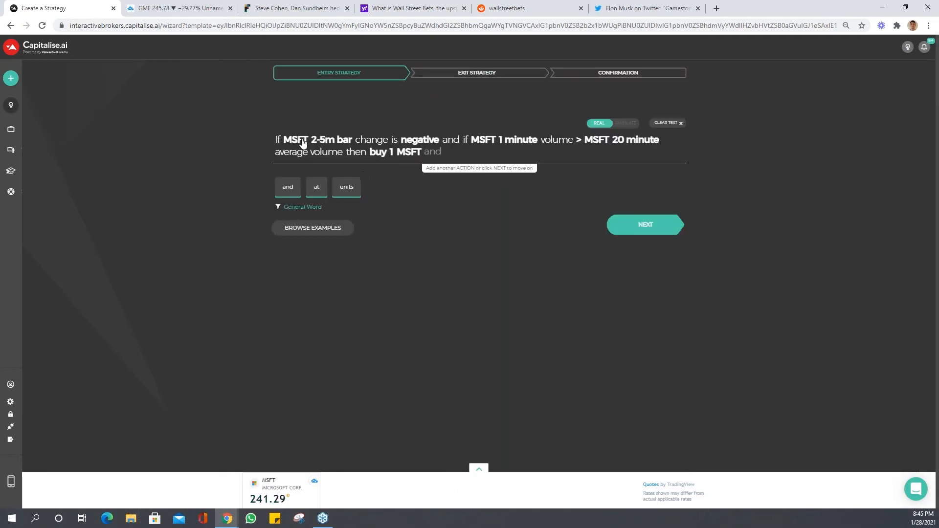
pyautogui.write('goo')
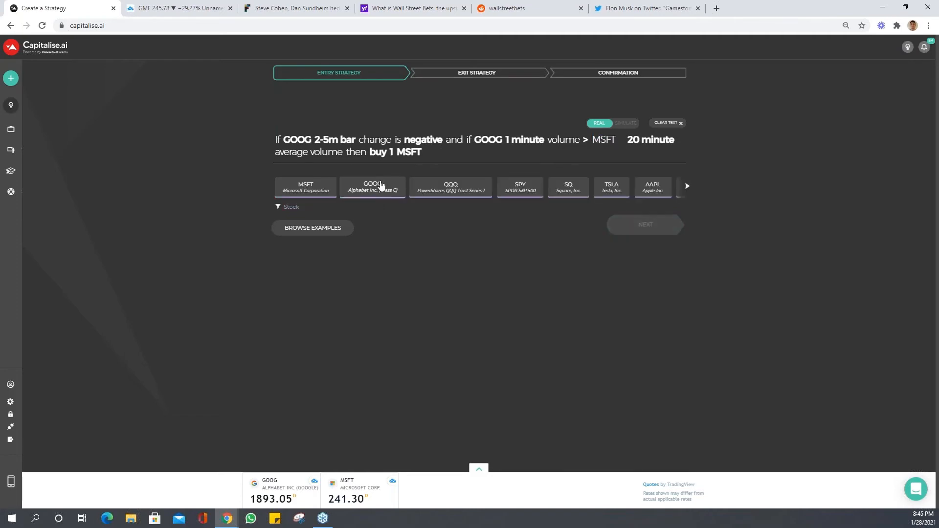
pyautogui.click(372, 186)
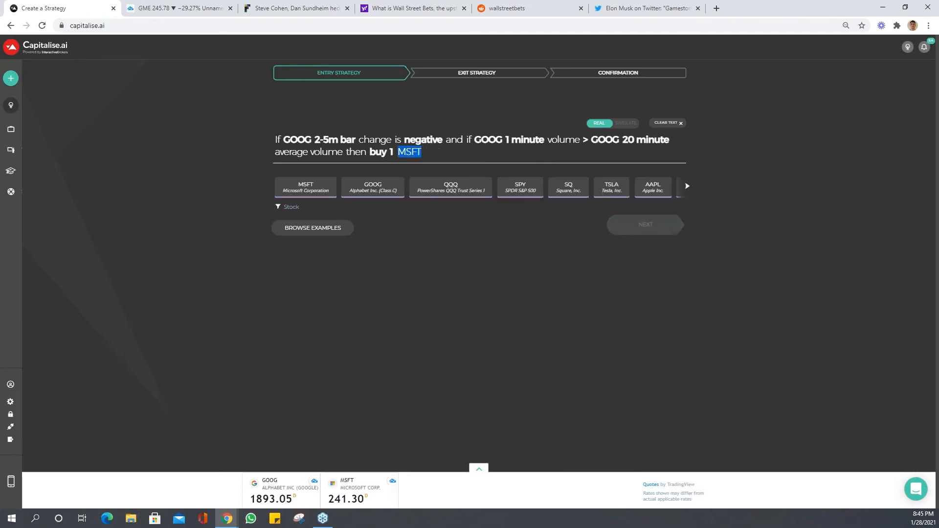
pyautogui.click(645, 225)
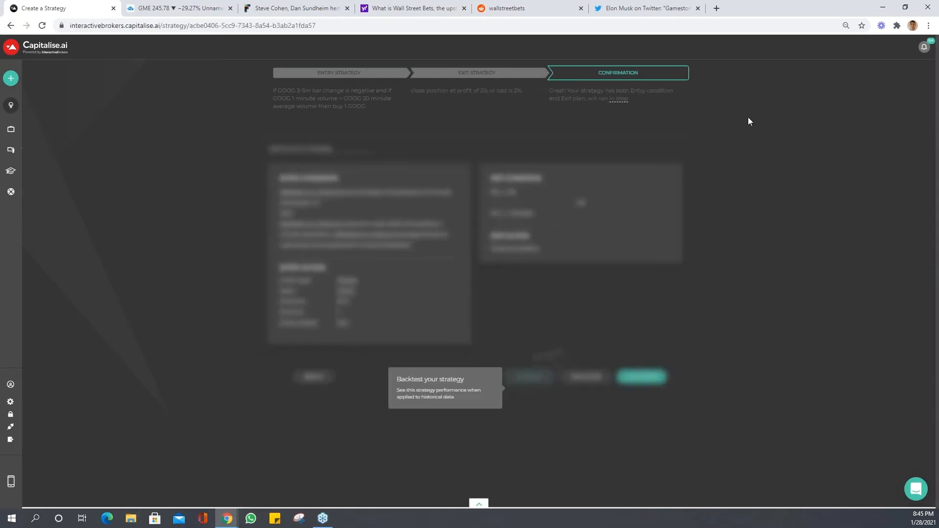
# - Backtest the GOOG strategy, then rebuild it with every ticker AMD and backtest that too
pyautogui.click(641, 377)
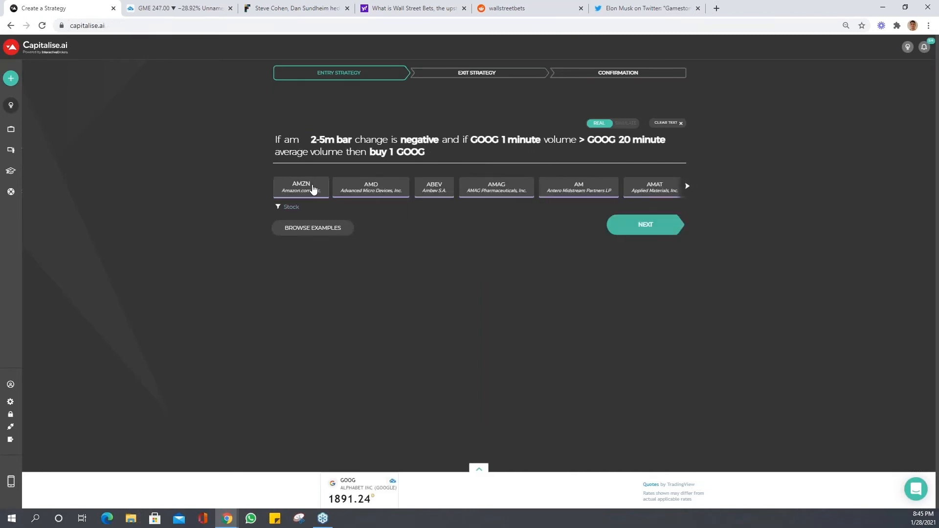
pyautogui.click(370, 187)
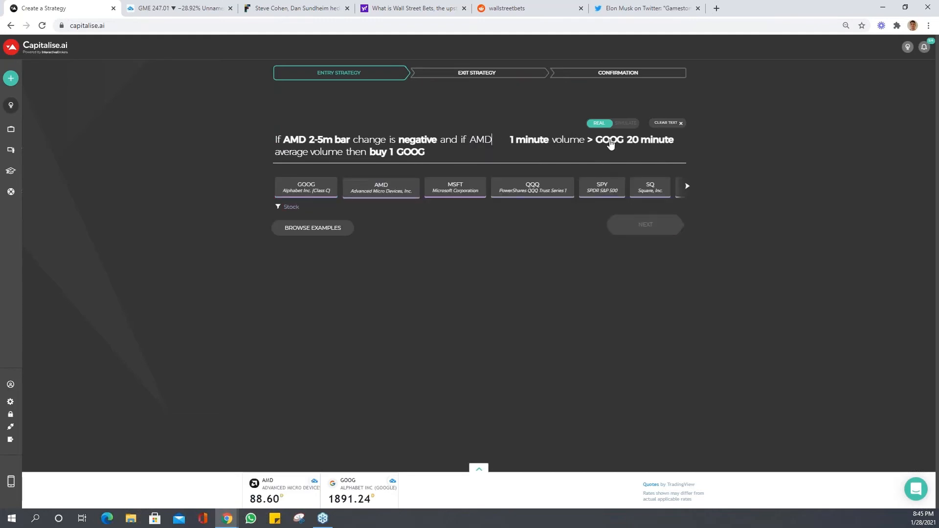
pyautogui.click(381, 187)
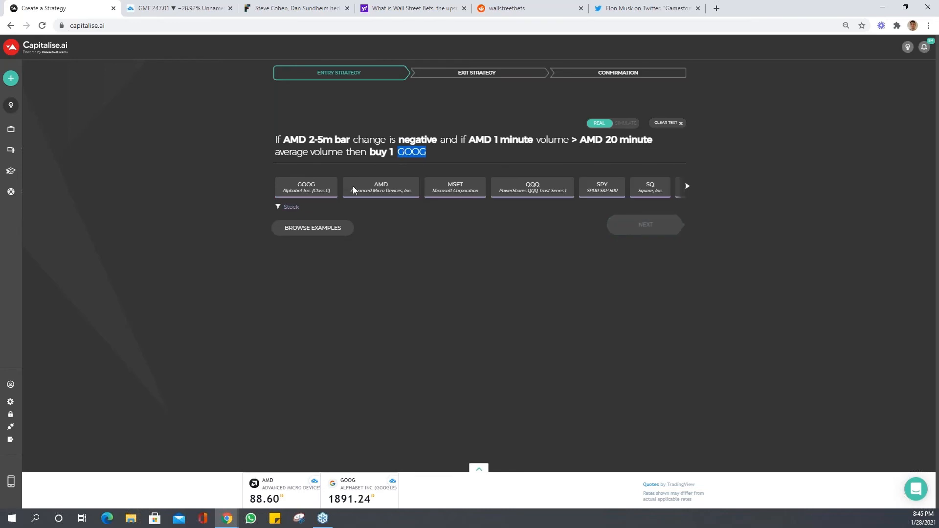
pyautogui.click(381, 186)
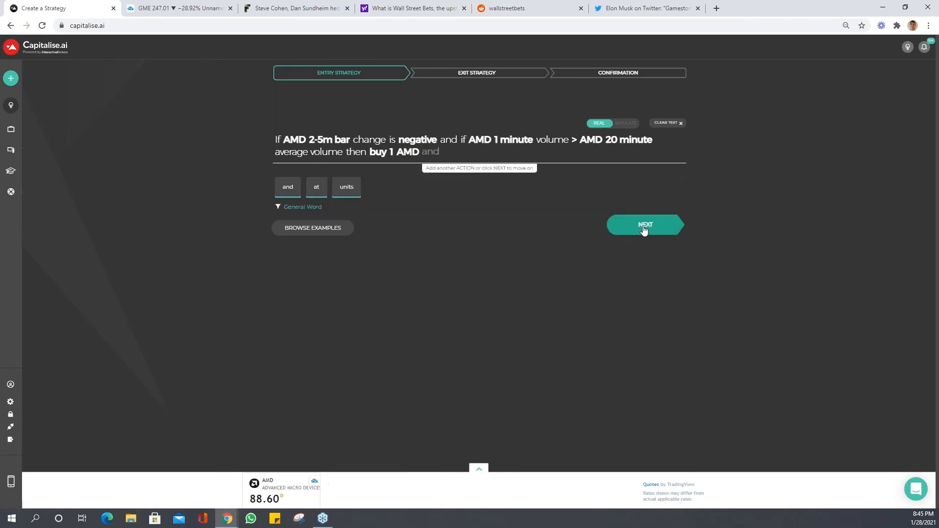
pyautogui.click(645, 225)
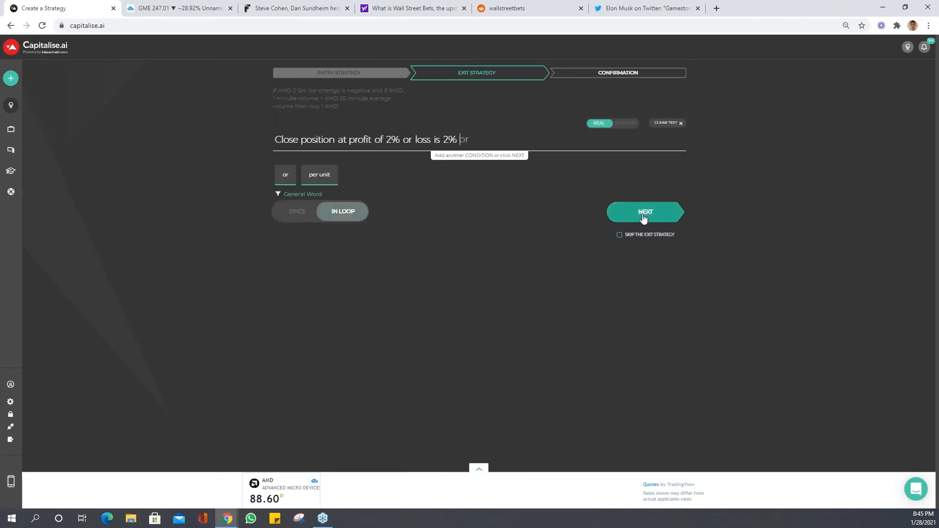
pyautogui.click(645, 212)
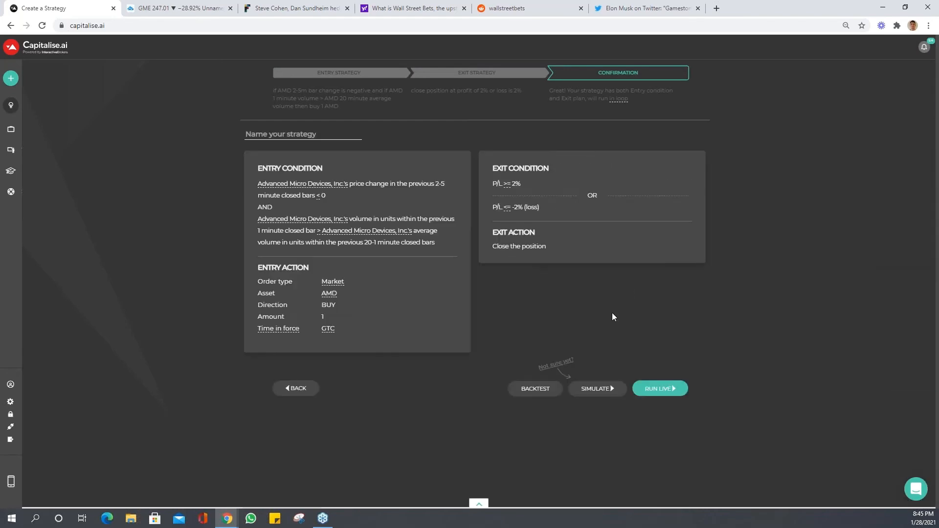
pyautogui.click(534, 389)
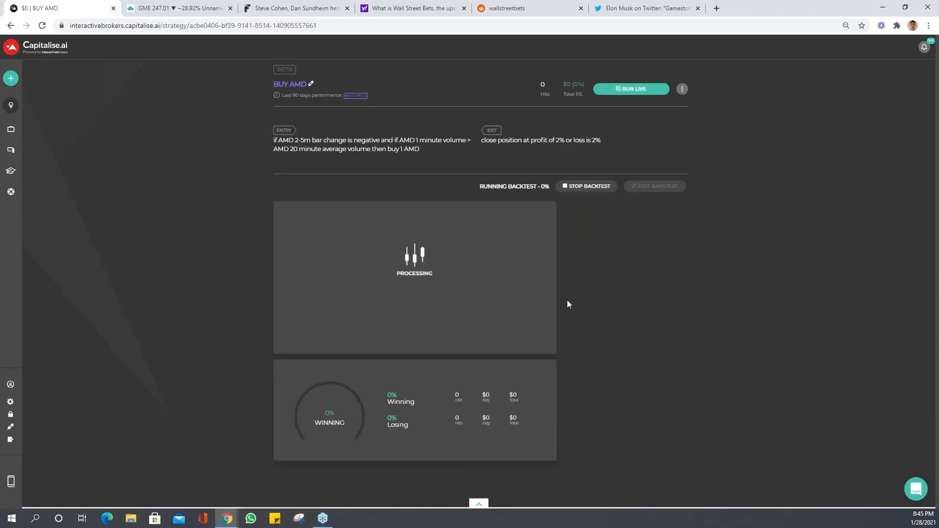
# - Clone the AMD strategy and swap every AMD chip for AAPL, buying 1 AAPL, then advance
pyautogui.click(681, 89)
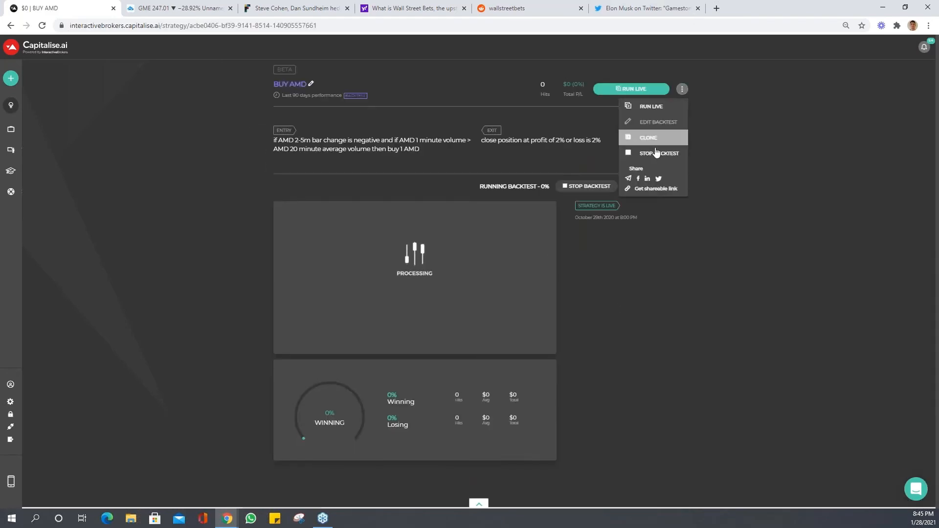
pyautogui.click(657, 123)
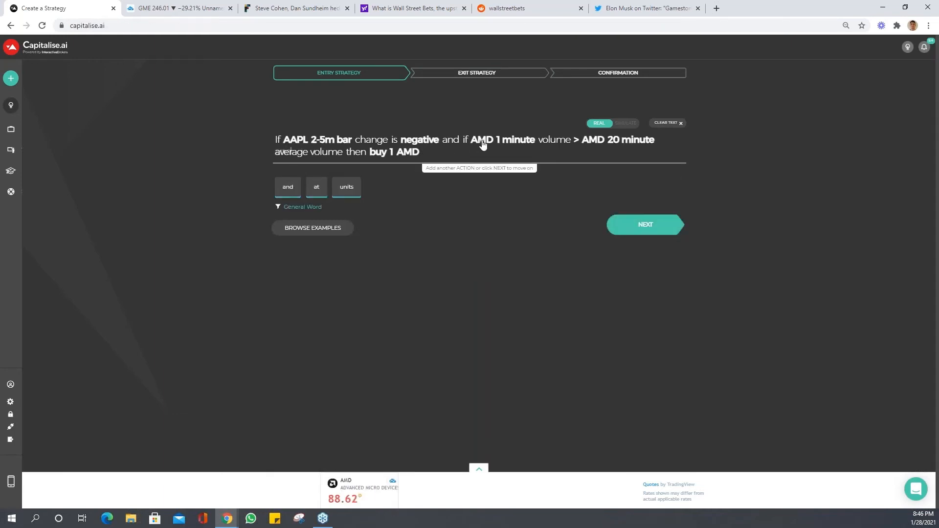
pyautogui.click(482, 140)
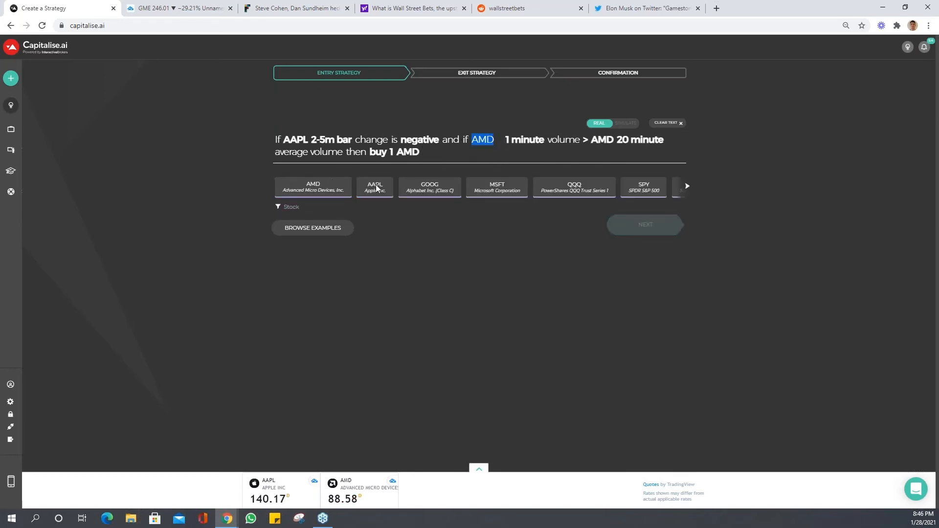
pyautogui.click(375, 187)
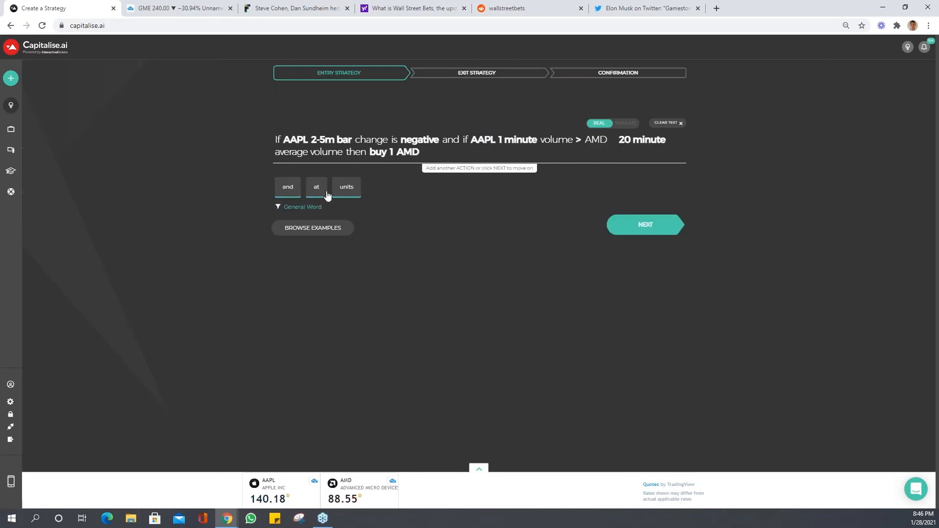
pyautogui.click(601, 140)
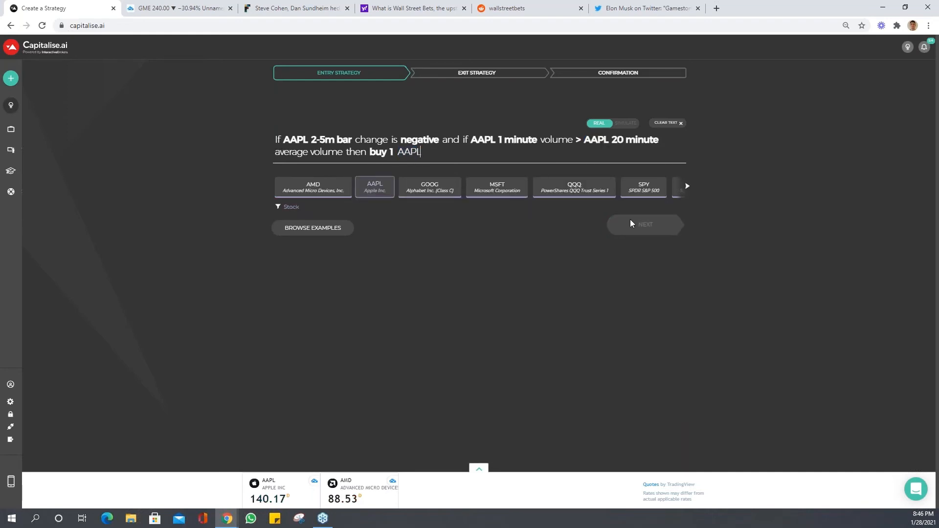
pyautogui.click(644, 228)
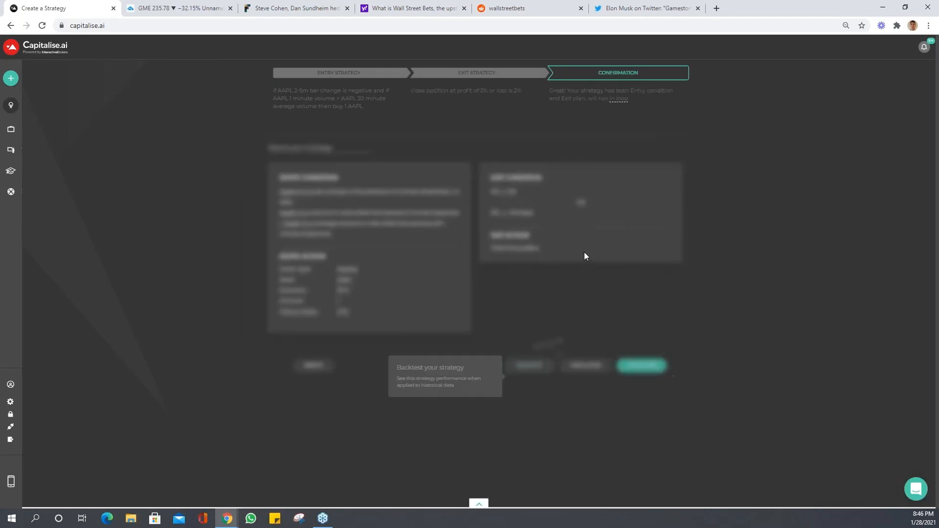
# - Backtest the AAPL strategy and start a TSLA copy with TSLA in the bar-change condition
pyautogui.click(641, 366)
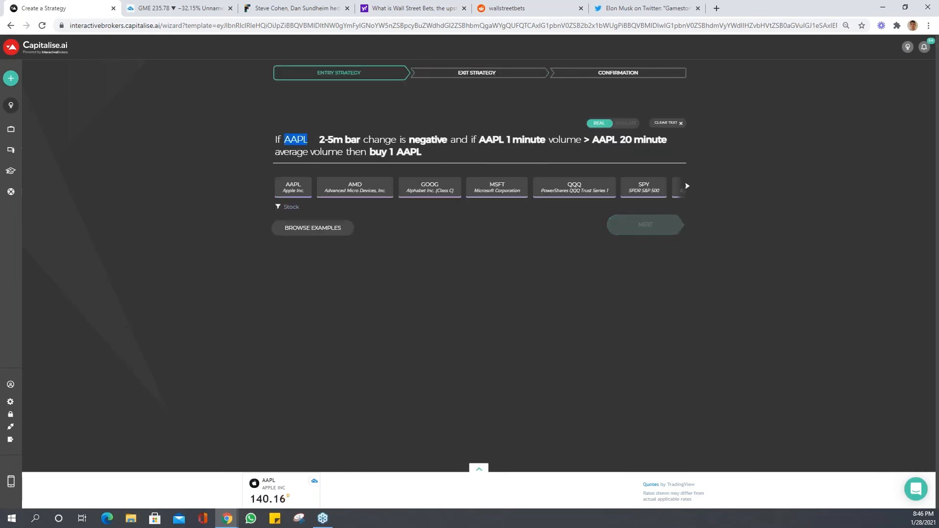
pyautogui.write('ts')
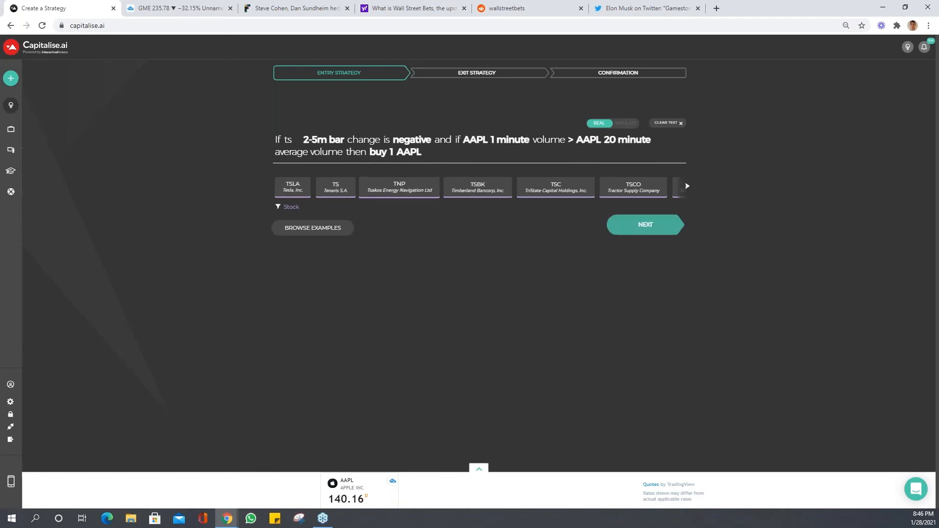
pyautogui.click(293, 187)
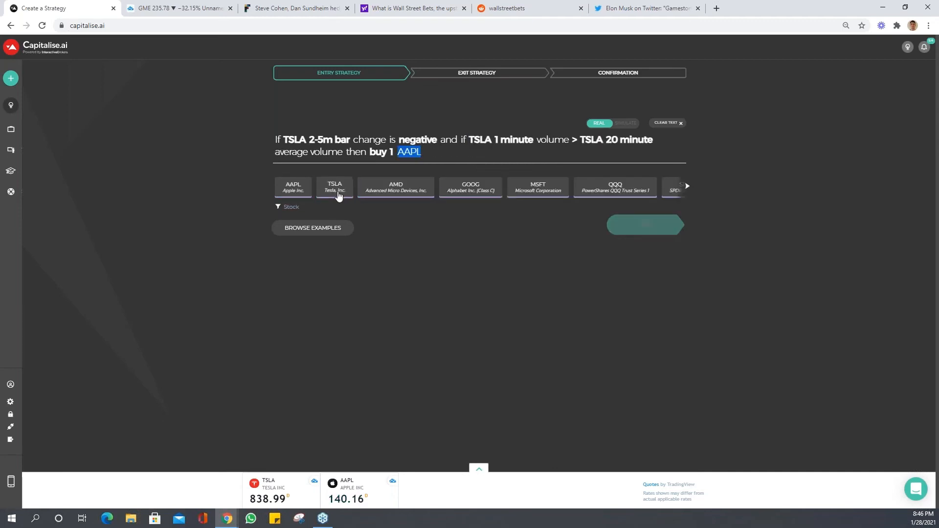
# - Make TSLA the stock to buy and keep the 2% exit through to confirmation
pyautogui.click(334, 187)
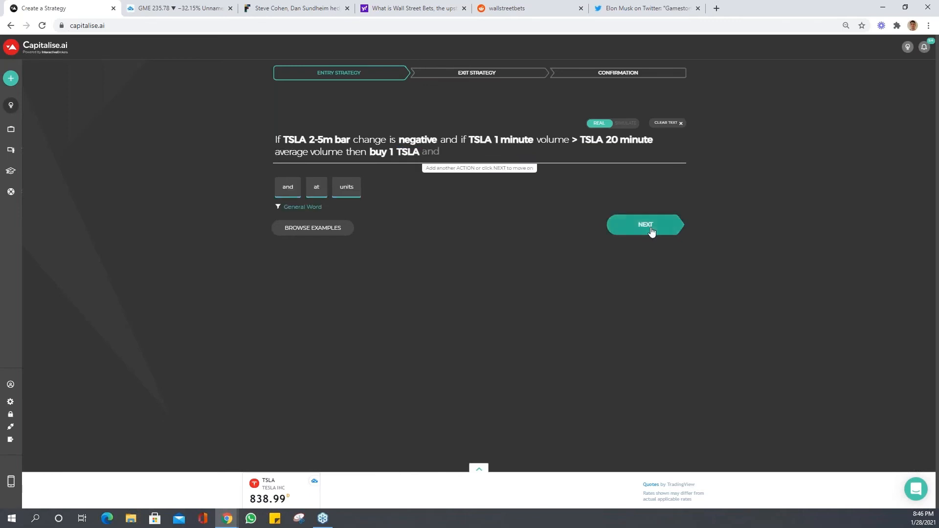
pyautogui.click(644, 225)
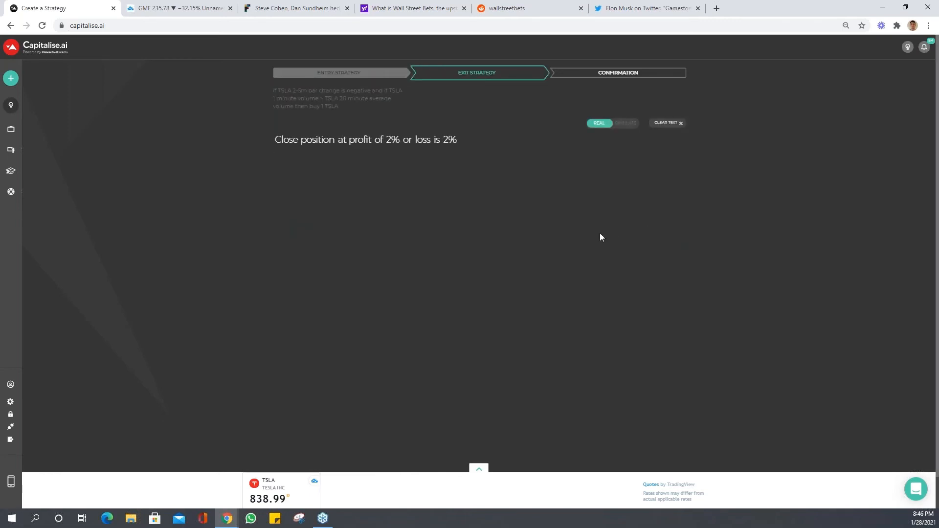
pyautogui.click(617, 72)
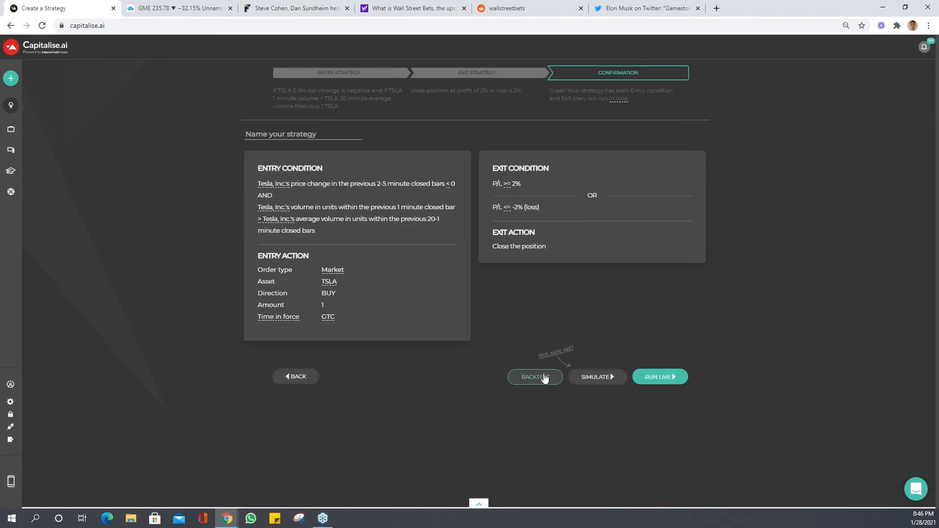
pyautogui.click(534, 377)
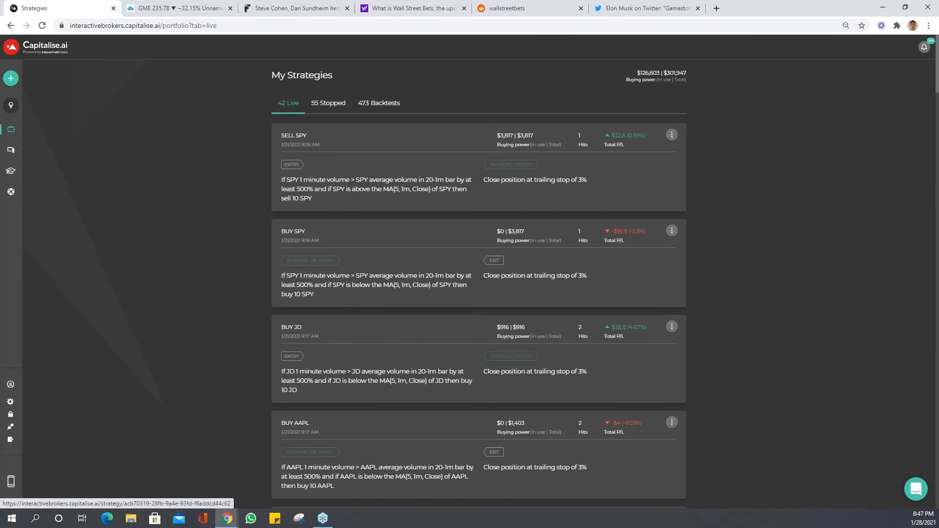
pyautogui.moveTo(421, 130)
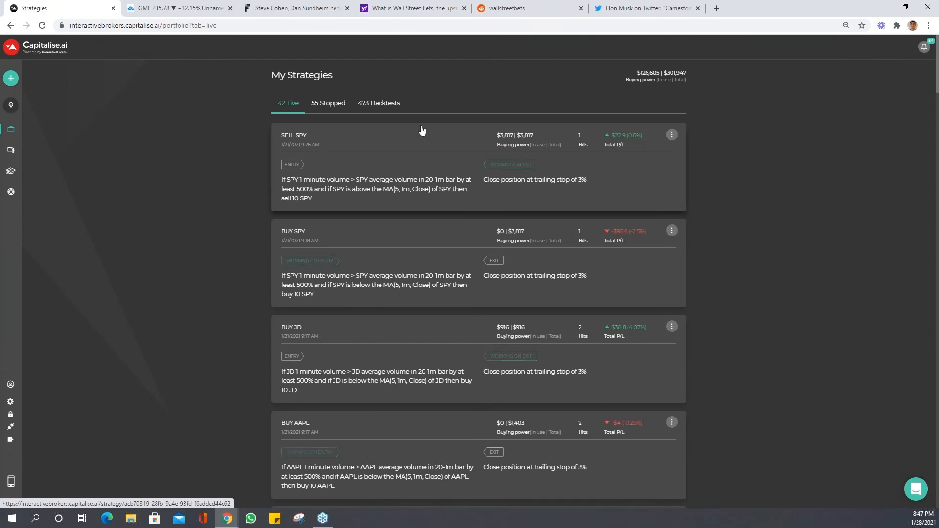
pyautogui.click(378, 103)
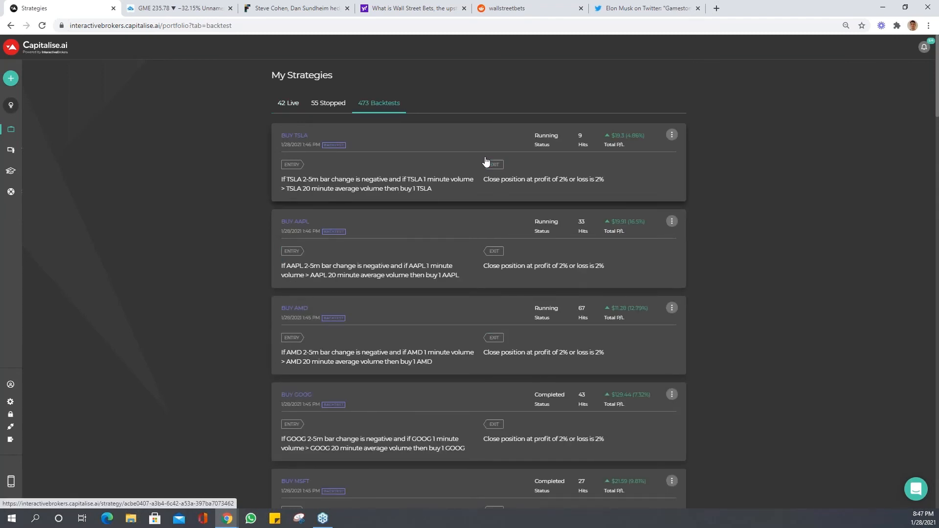
pyautogui.moveTo(638, 214)
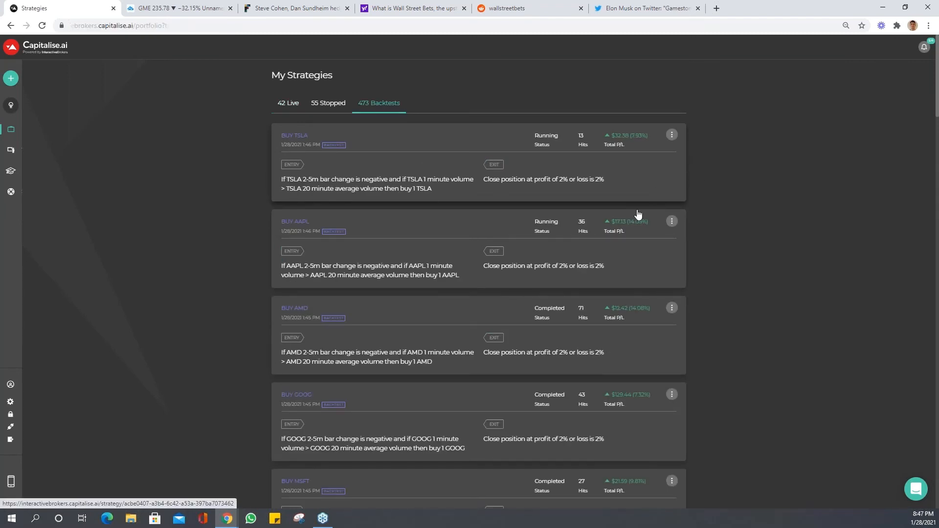
pyautogui.scroll(-3)
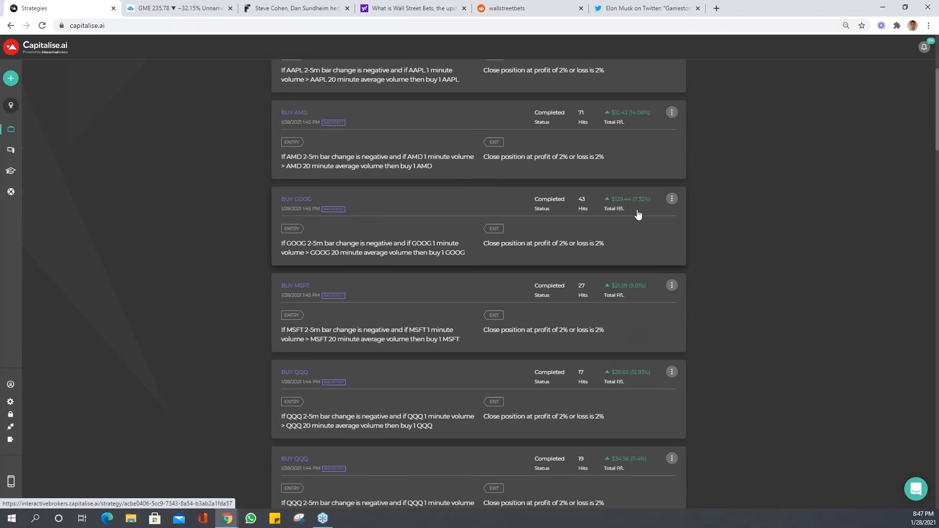
pyautogui.scroll(-3)
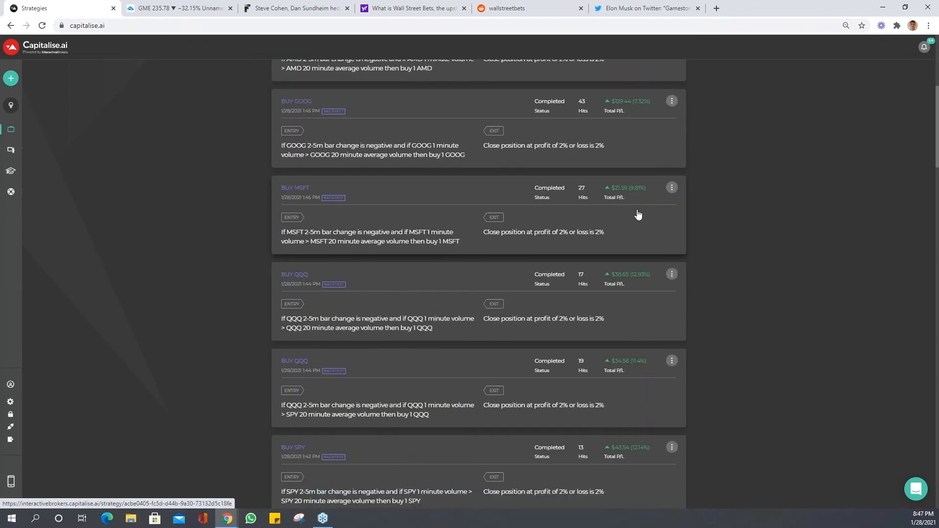
pyautogui.scroll(-3)
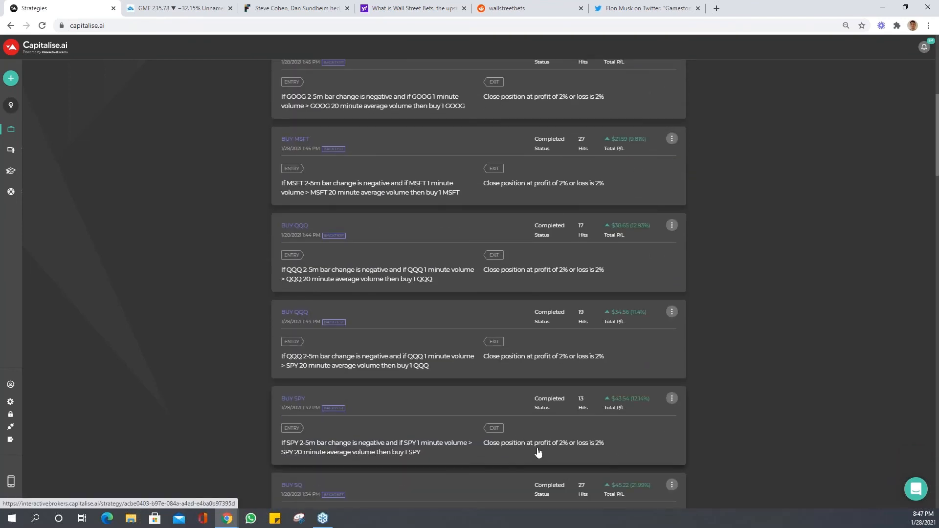
pyautogui.moveTo(589, 436)
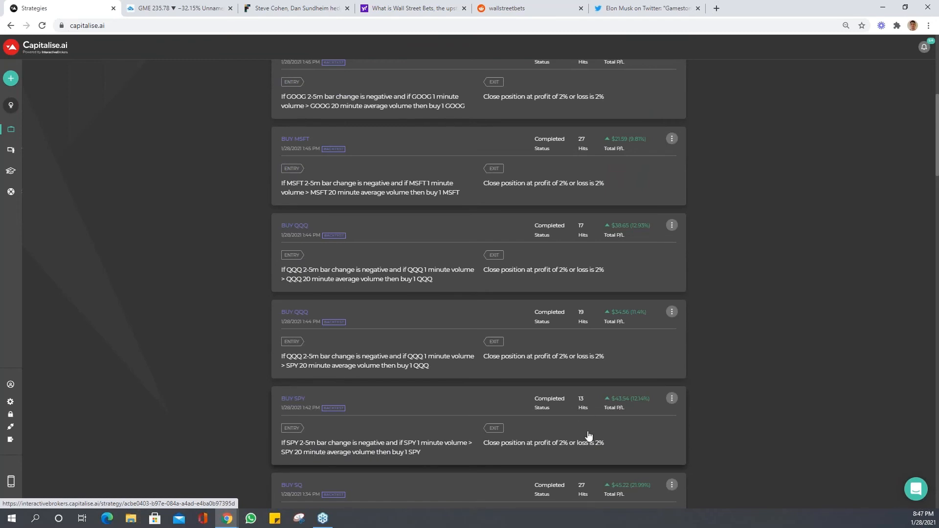
pyautogui.moveTo(646, 424)
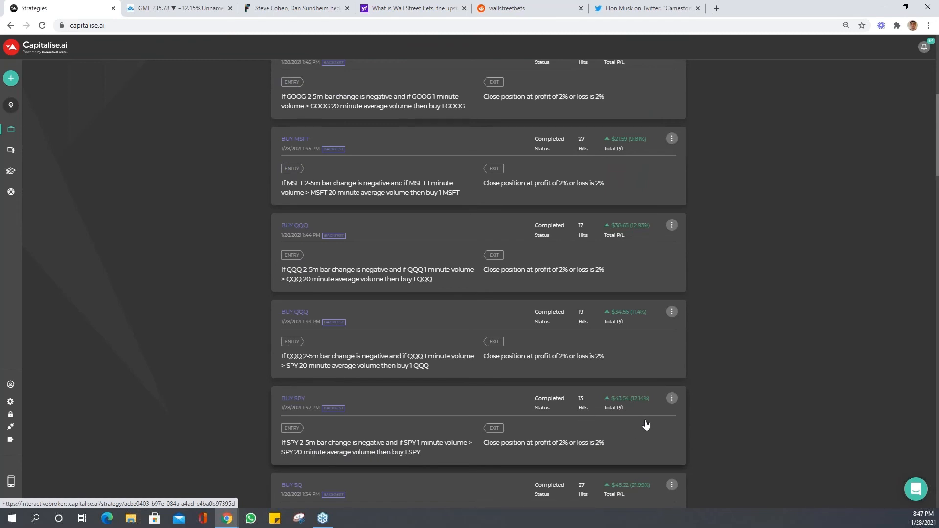
pyautogui.moveTo(589, 343)
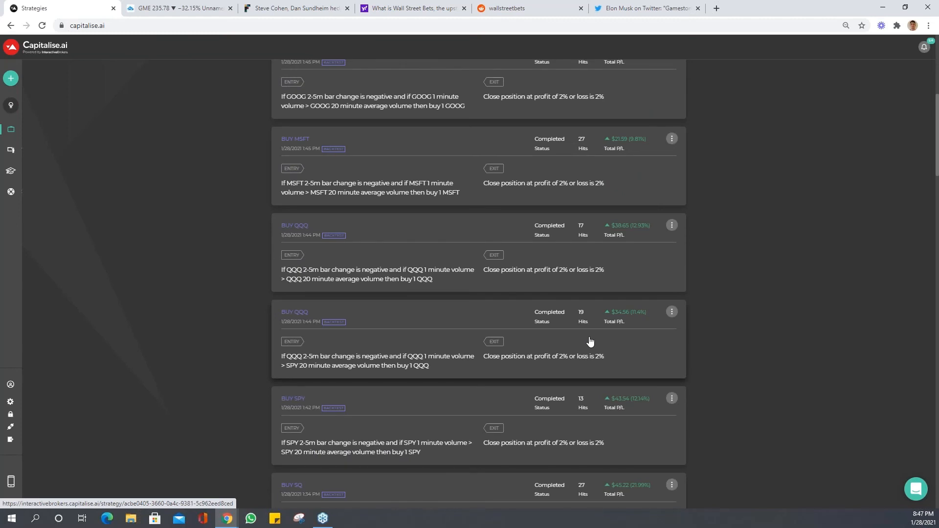
pyautogui.moveTo(414, 344)
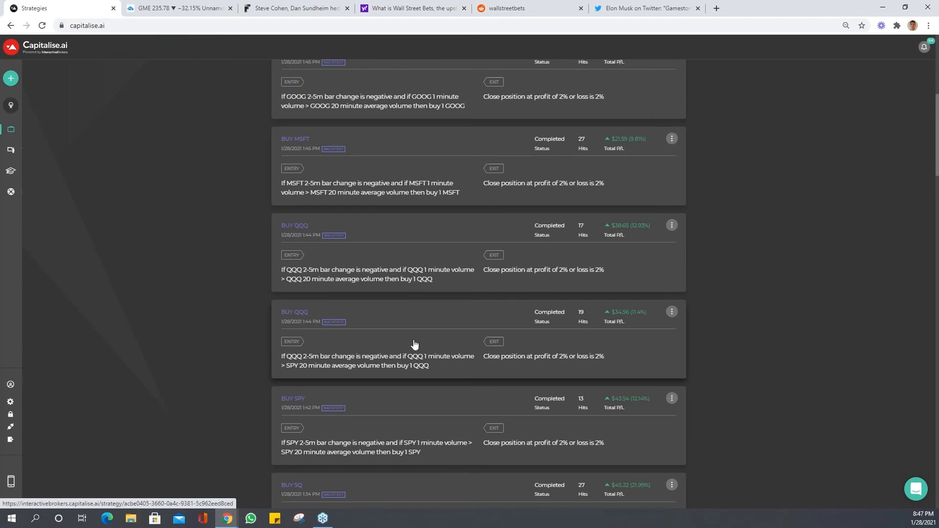
pyautogui.moveTo(509, 291)
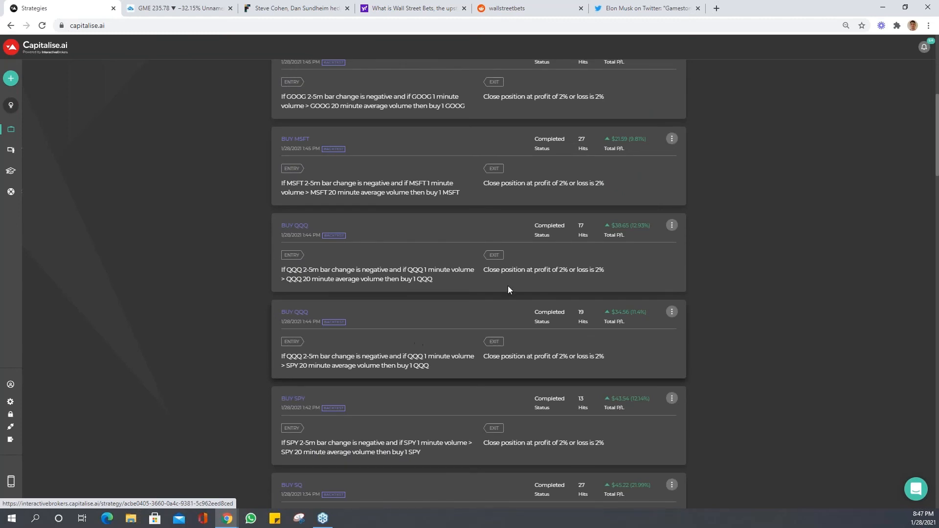
pyautogui.moveTo(648, 322)
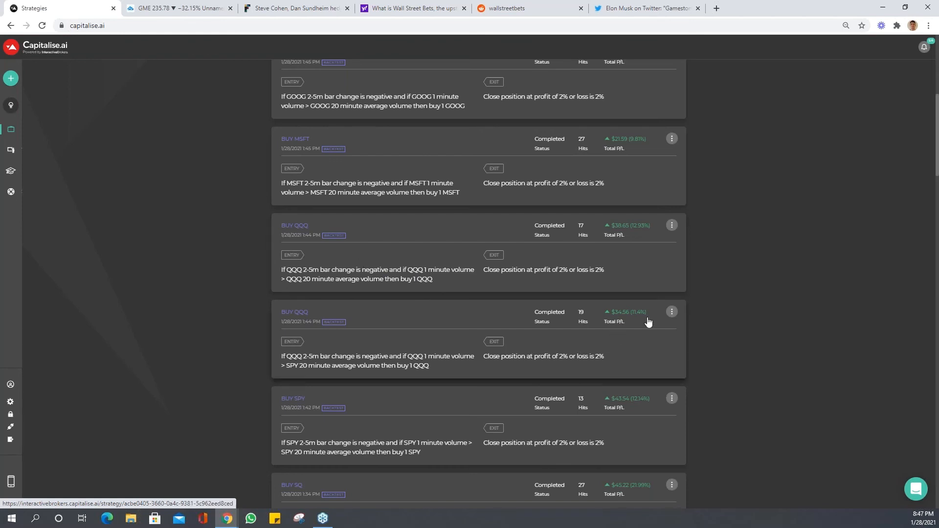
pyautogui.moveTo(672, 312)
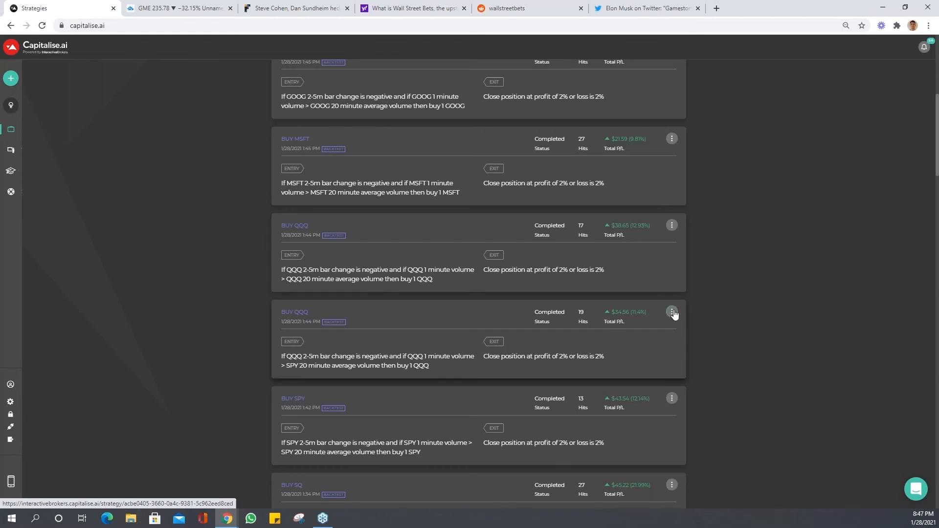
# - Delete the faulty BUY QQQ backtest that compared against SPY average volume
pyautogui.click(671, 312)
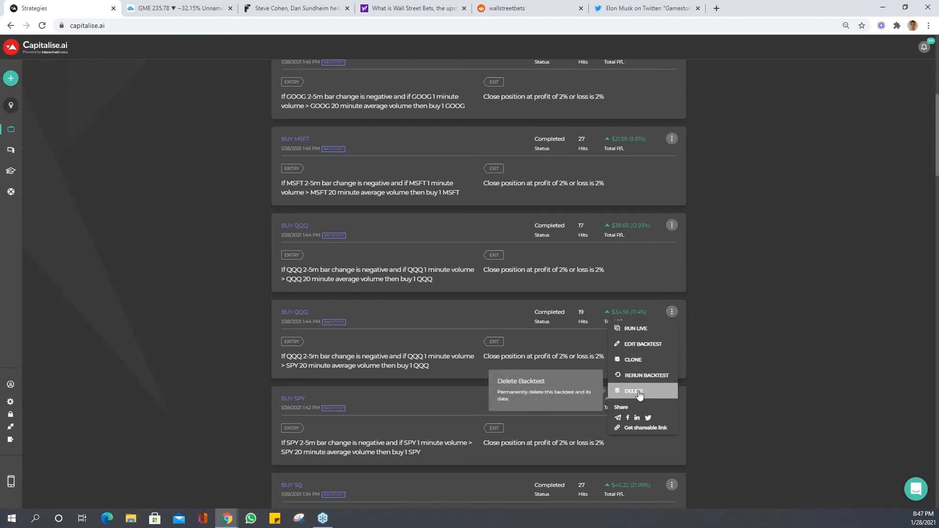
pyautogui.moveTo(652, 384)
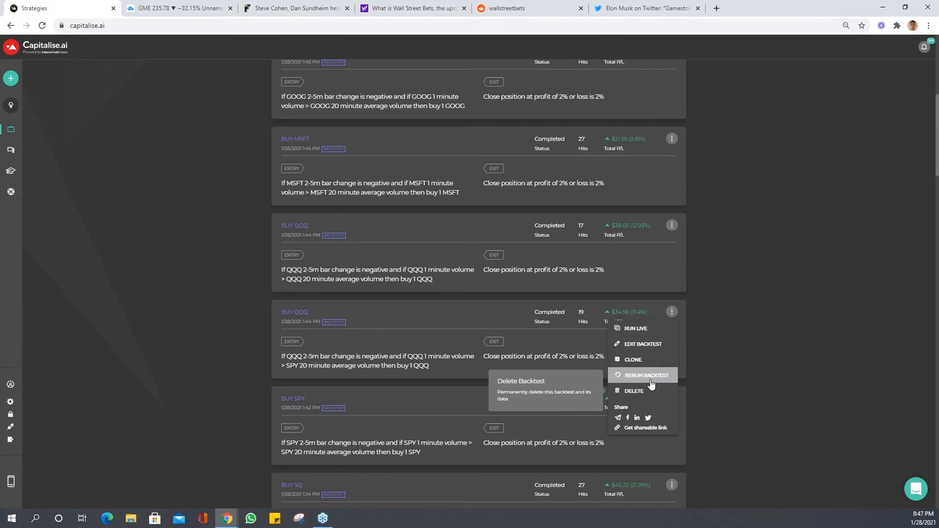
pyautogui.click(634, 390)
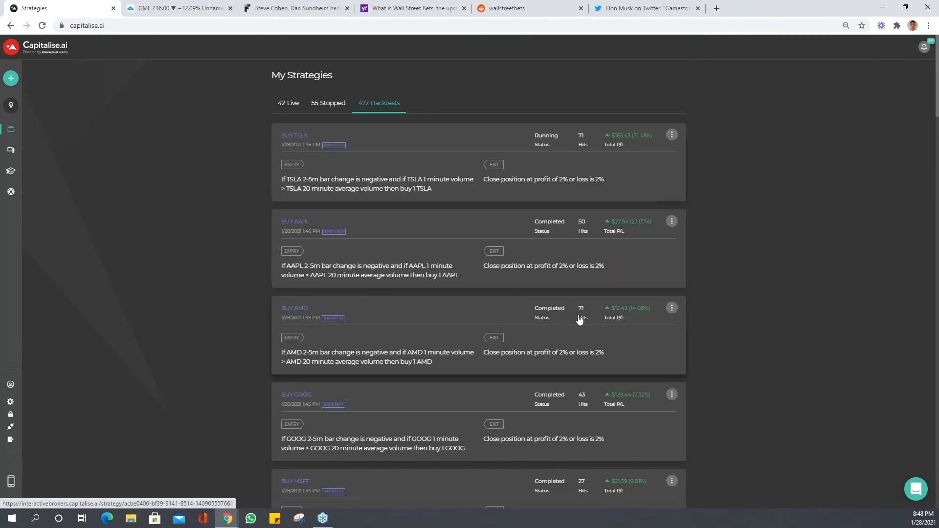
pyautogui.scroll(-3)
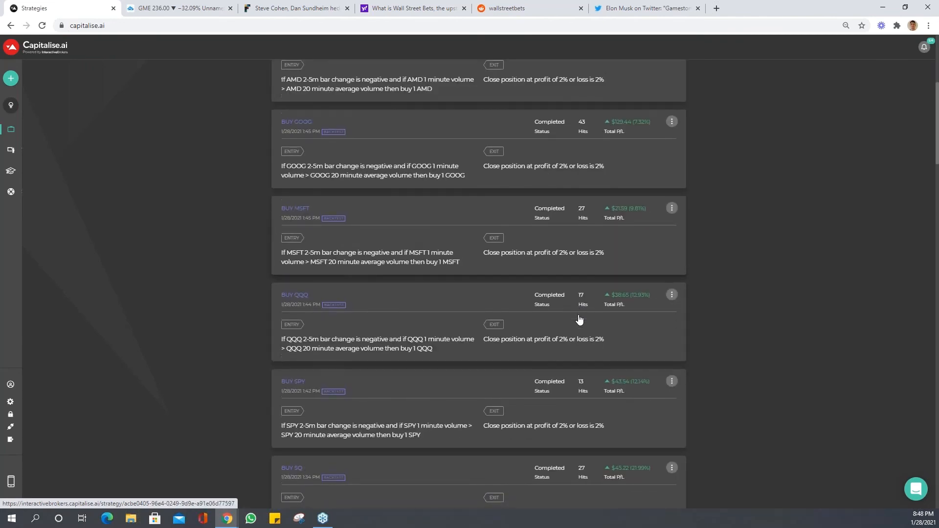
pyautogui.scroll(-3)
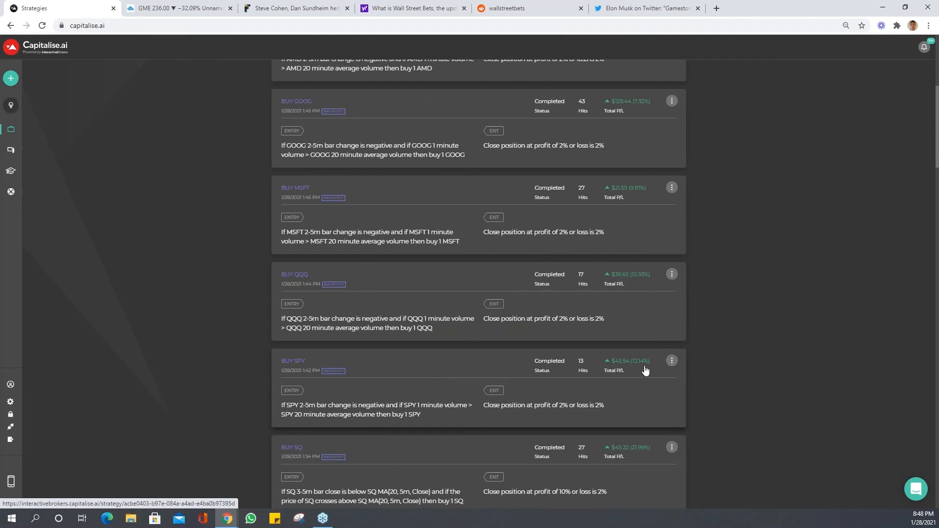
pyautogui.moveTo(612, 325)
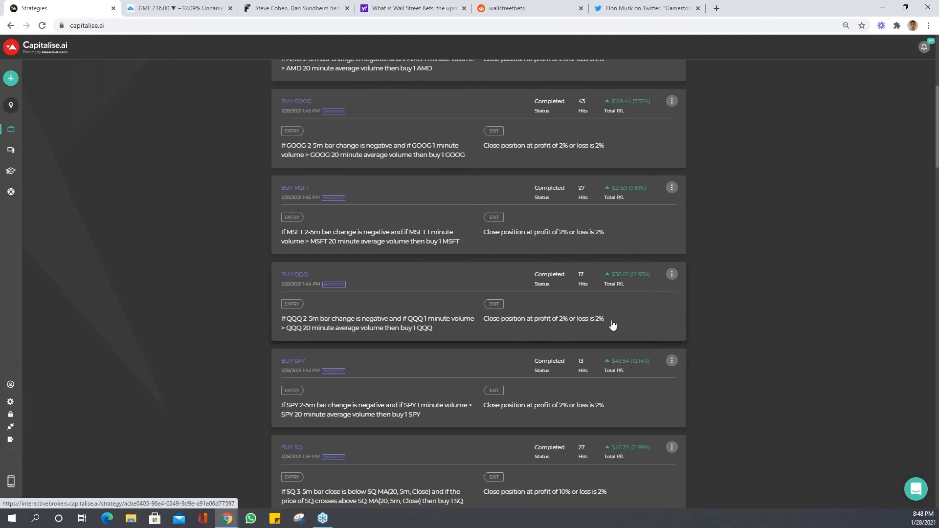
pyautogui.moveTo(399, 229)
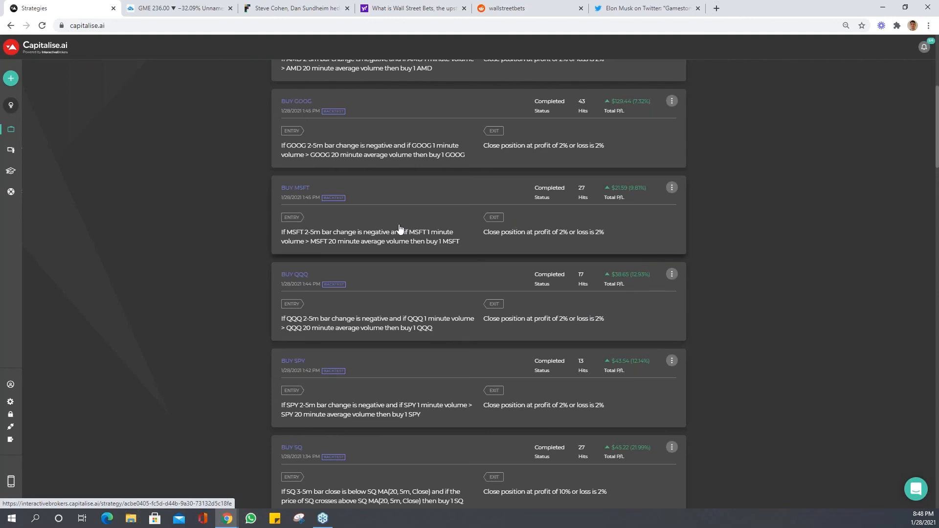
pyautogui.scroll(3)
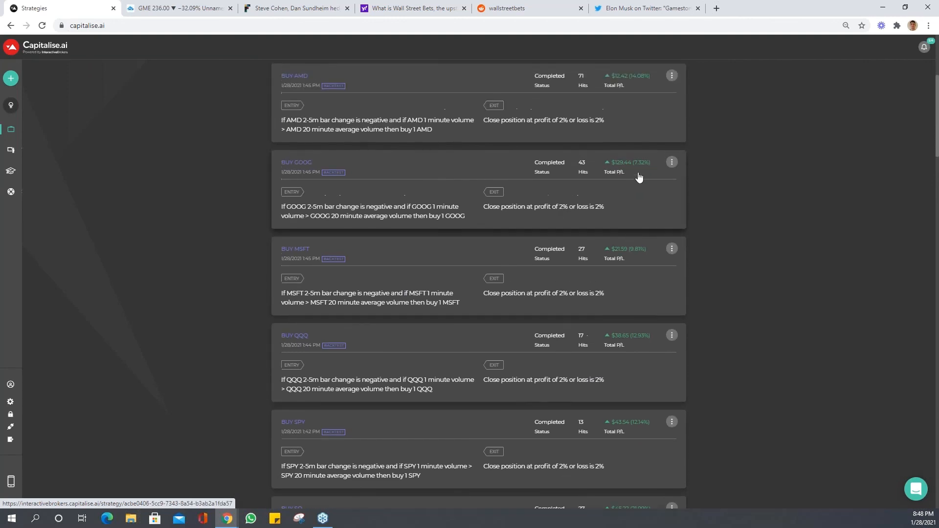
pyautogui.scroll(3)
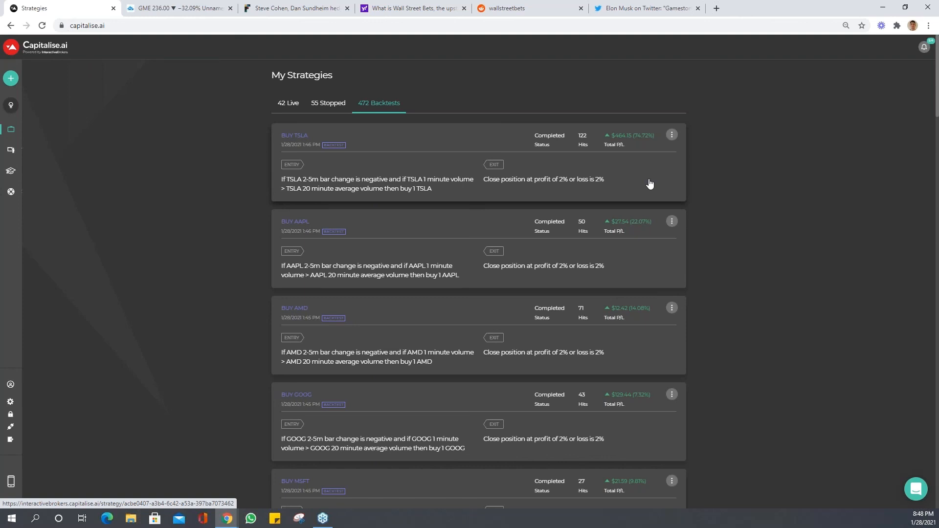
pyautogui.moveTo(399, 192)
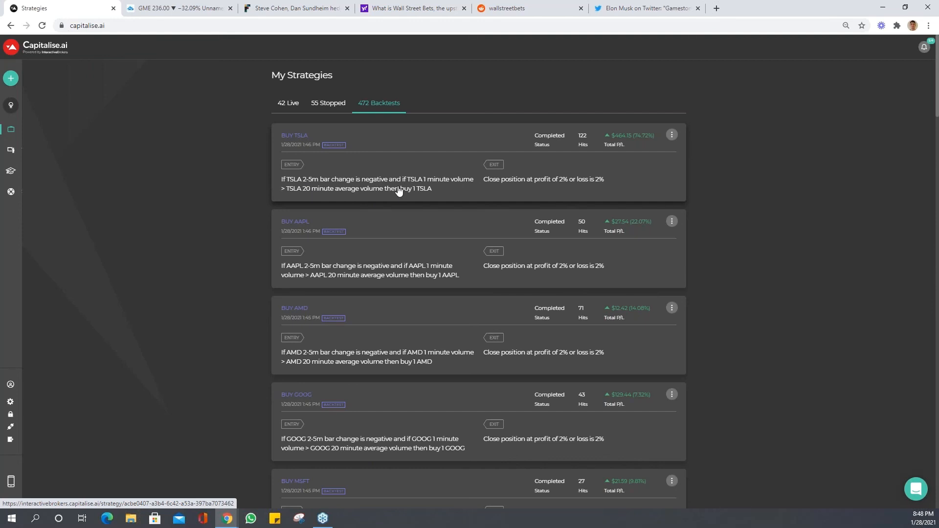
pyautogui.moveTo(589, 189)
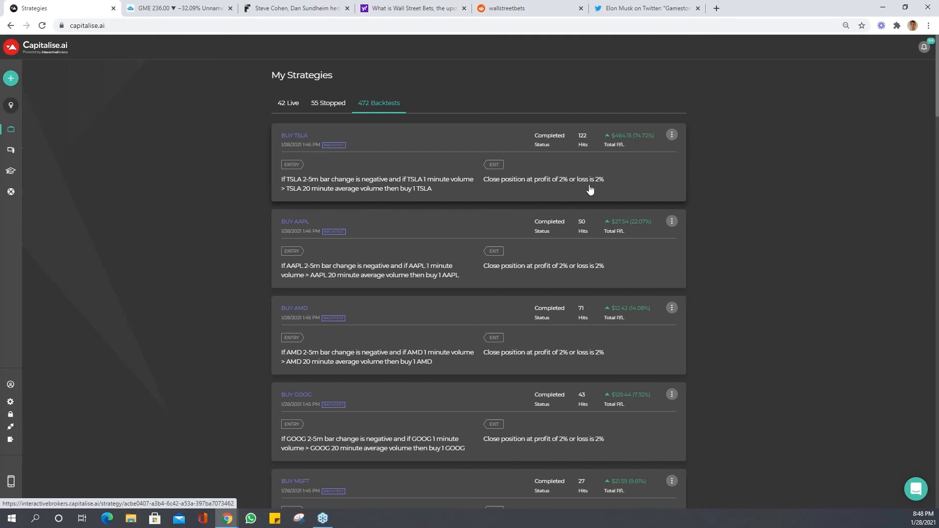